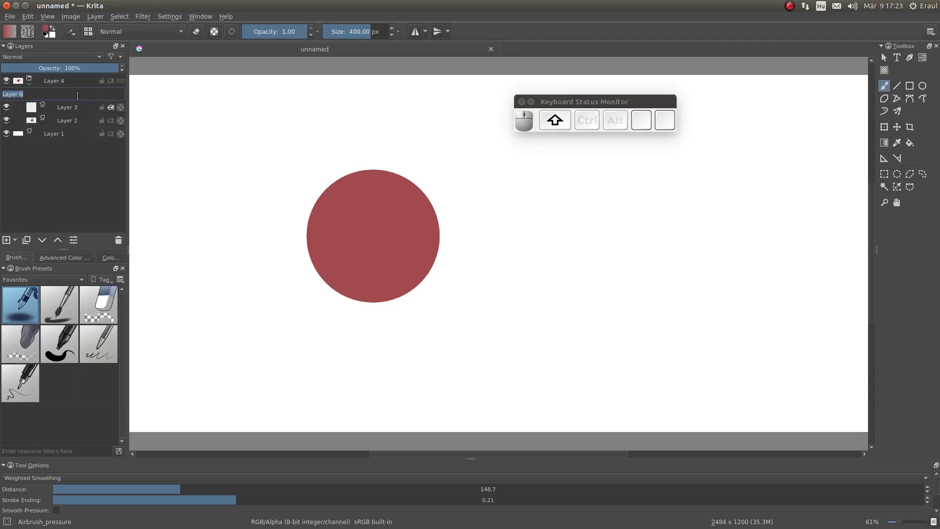
Name the layer Palette, try Multiply on Layer 3 with a dark Fill_circle test stroke, then remove it
{"action": "type", "text": "Palette"}
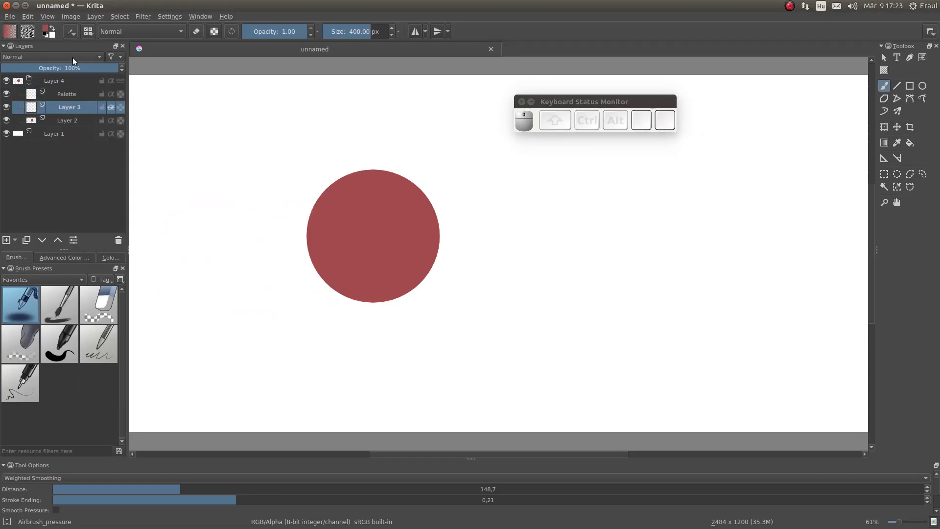
{"action": "left_click", "coordinate": [51, 57]}
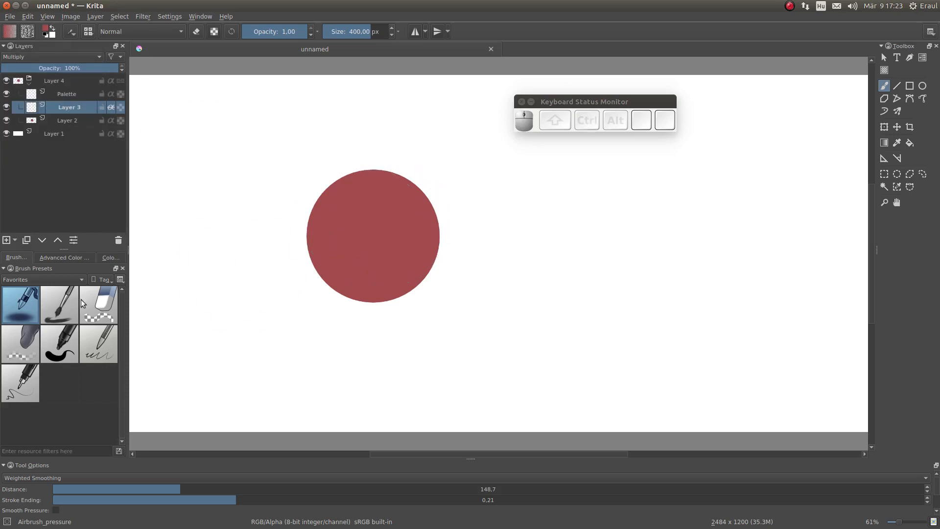
{"action": "left_click", "coordinate": [60, 344]}
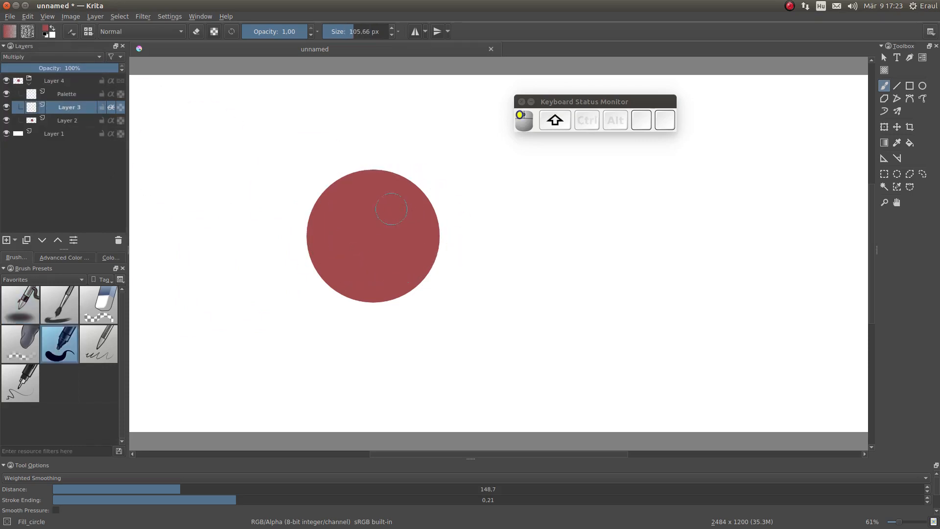
{"action": "left_click_drag", "start_coordinate": [391, 198], "coordinate": [391, 258]}
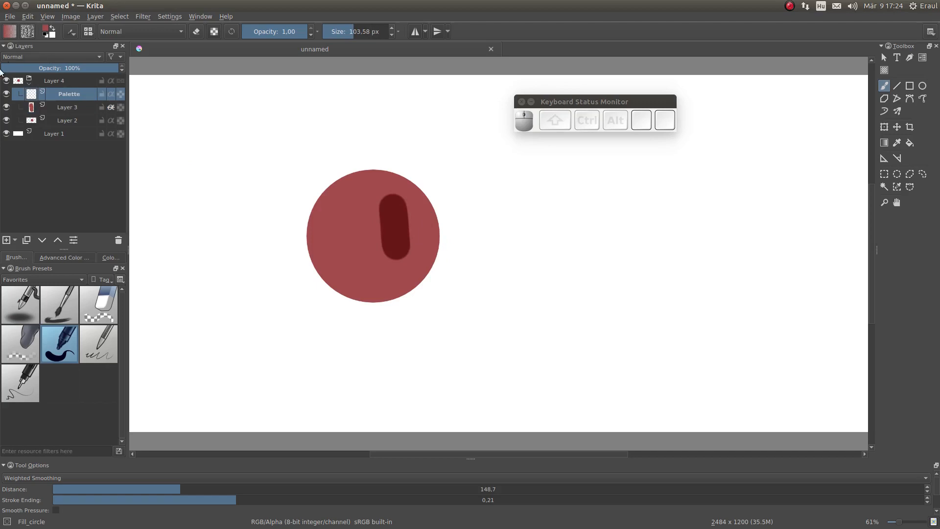
{"action": "mouse_move", "coordinate": [214, 107]}
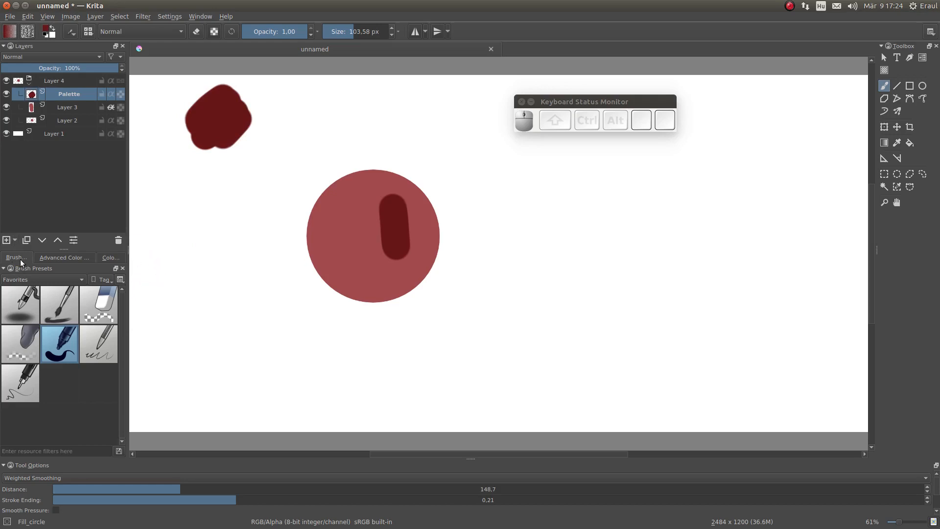
{"action": "left_click", "coordinate": [69, 107]}
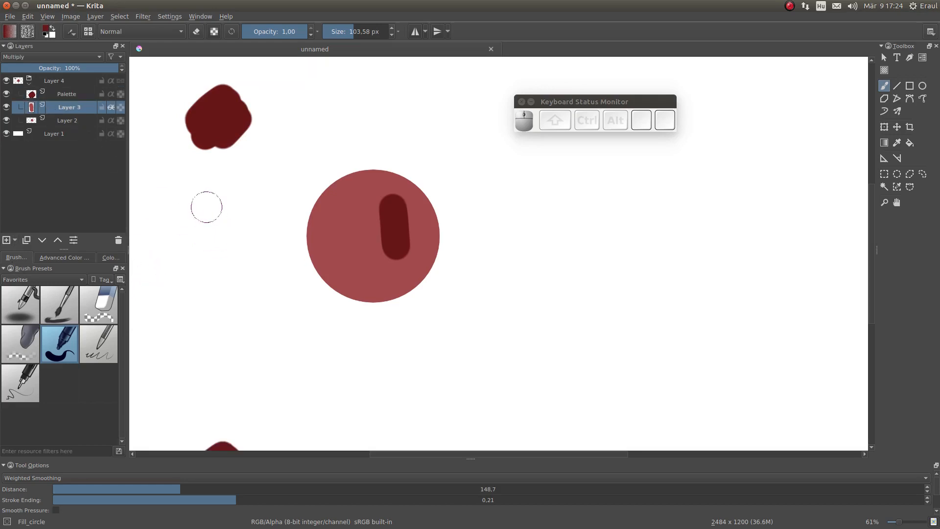
{"action": "left_click", "coordinate": [196, 31]}
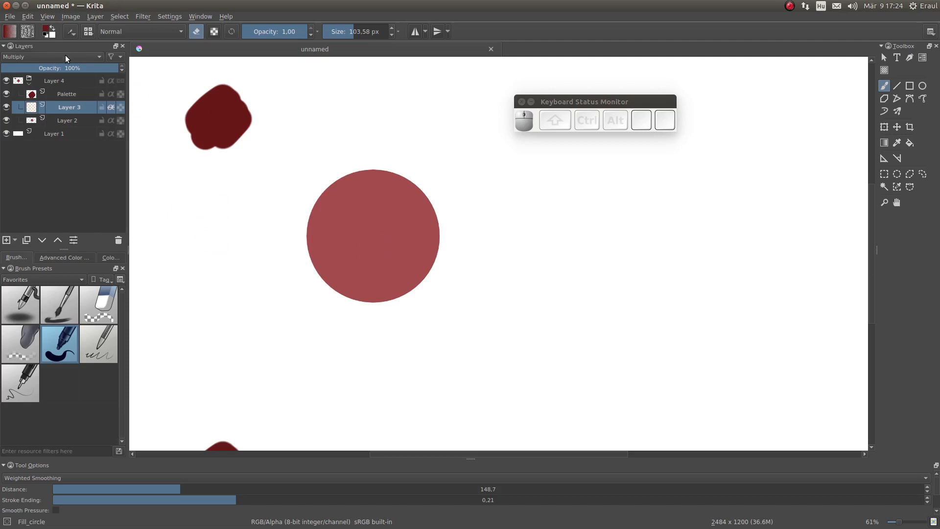
Switch Layer 3 to Screen and paint pale pink and medium red swatches beside the circle
{"action": "left_click", "coordinate": [51, 56]}
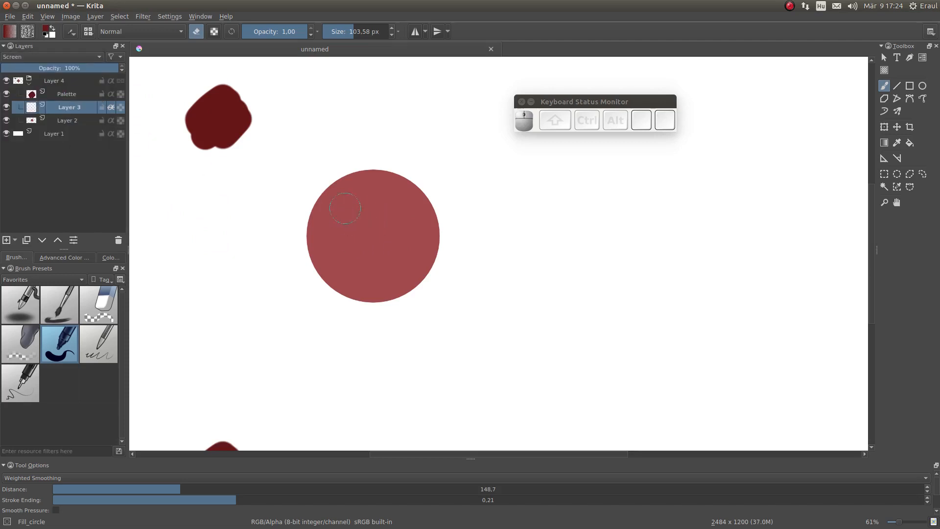
{"action": "left_click_drag", "start_coordinate": [344, 207], "coordinate": [359, 240]}
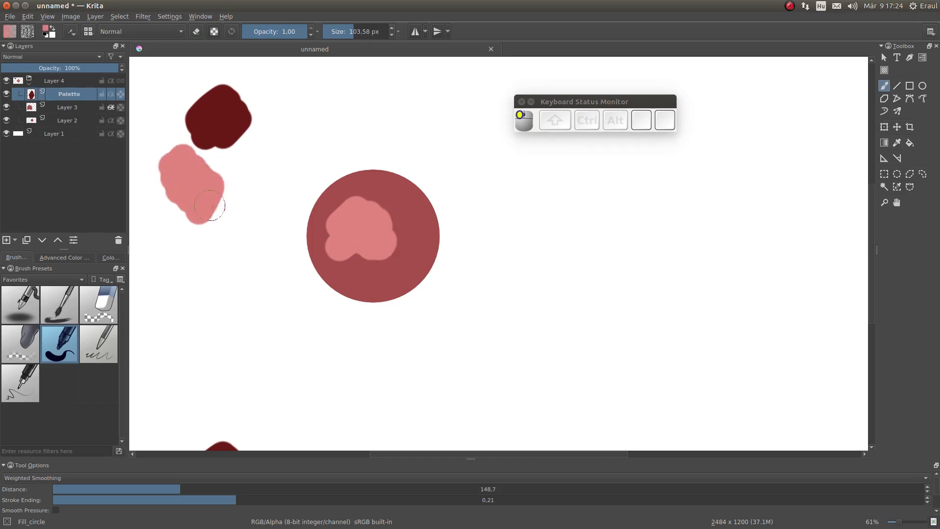
{"action": "left_click_drag", "start_coordinate": [210, 204], "coordinate": [218, 164]}
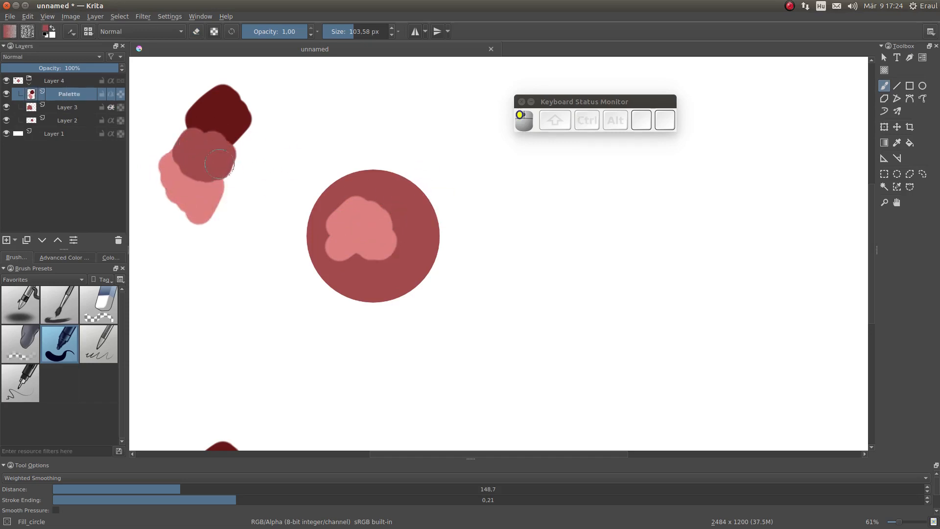
{"action": "left_click", "coordinate": [67, 107]}
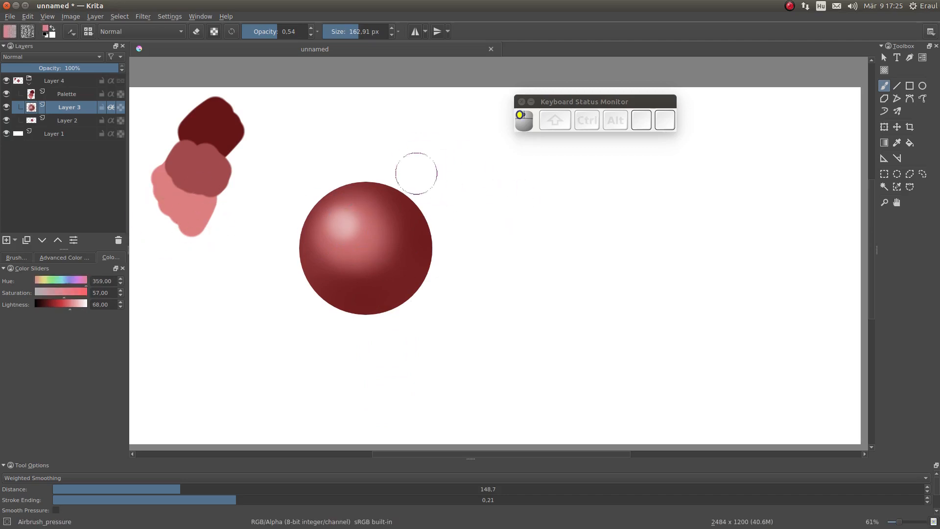
Finish the airbrushed highlight and shading, saving the sphere as orb1.kra
{"action": "key", "text": "ctrl+z"}
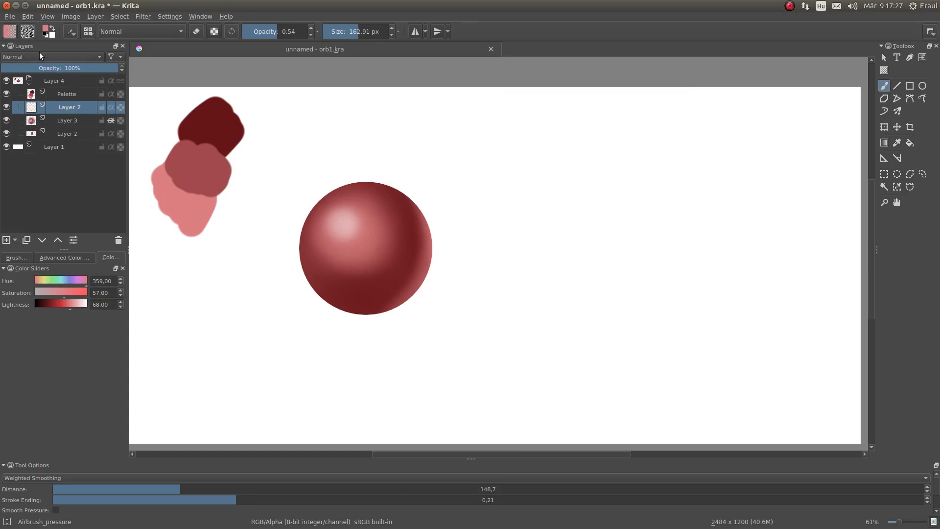
Set Layer 7 to Overlay, airbrush dark shading on the sphere's right side, and hide it to compare
{"action": "left_click", "coordinate": [54, 57]}
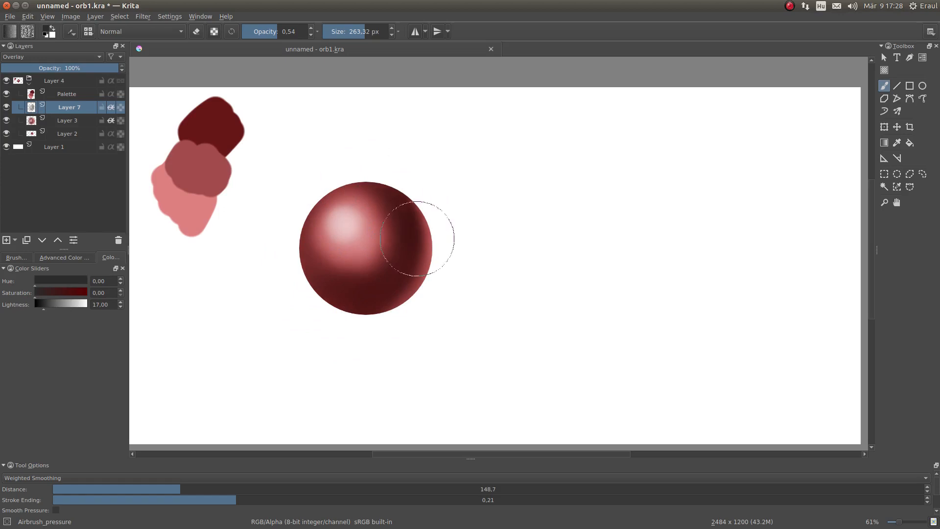
{"action": "left_click_drag", "start_coordinate": [413, 237], "coordinate": [321, 235]}
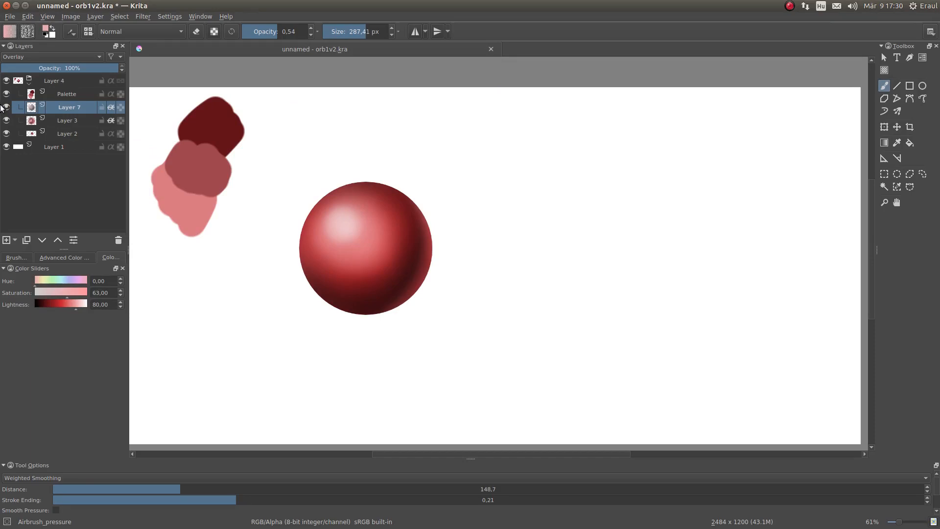
{"action": "left_click", "coordinate": [7, 107]}
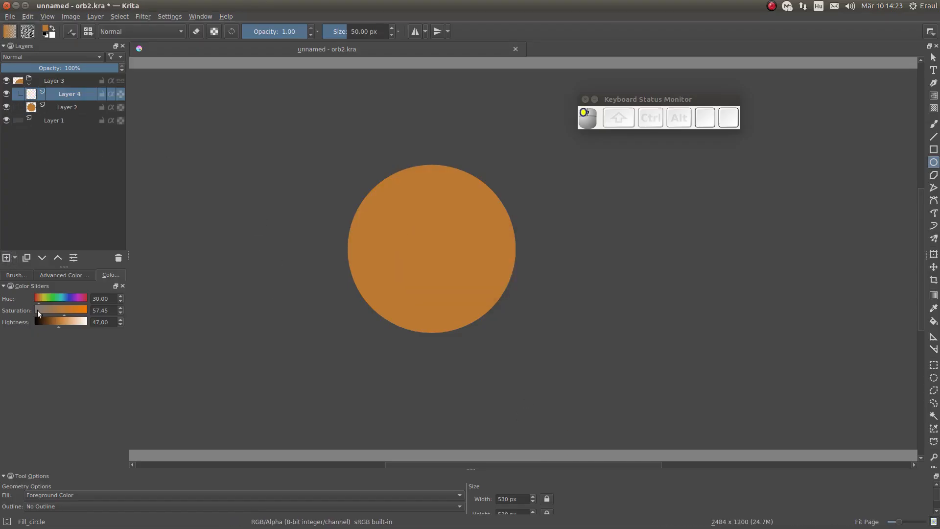
Set the new layer to Screen for the pale orange highlight and select the layer to merge into Base
{"action": "left_click", "coordinate": [51, 57]}
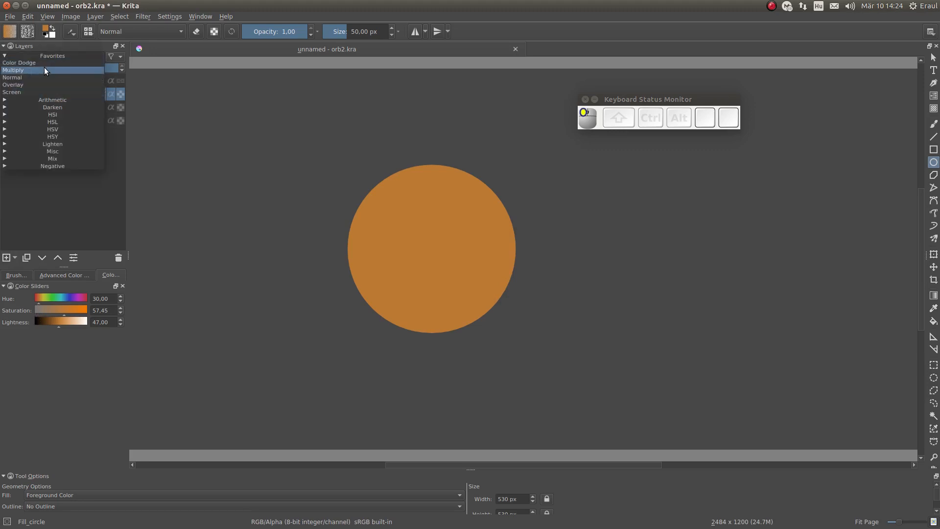
{"action": "mouse_move", "coordinate": [85, 70]}
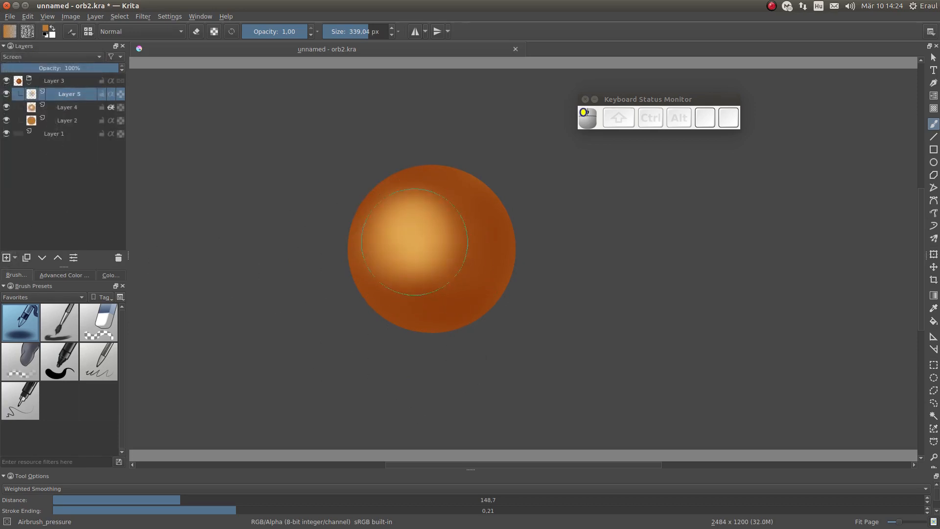
{"action": "left_click", "coordinate": [68, 107]}
{"action": "type", "text": "Base"}
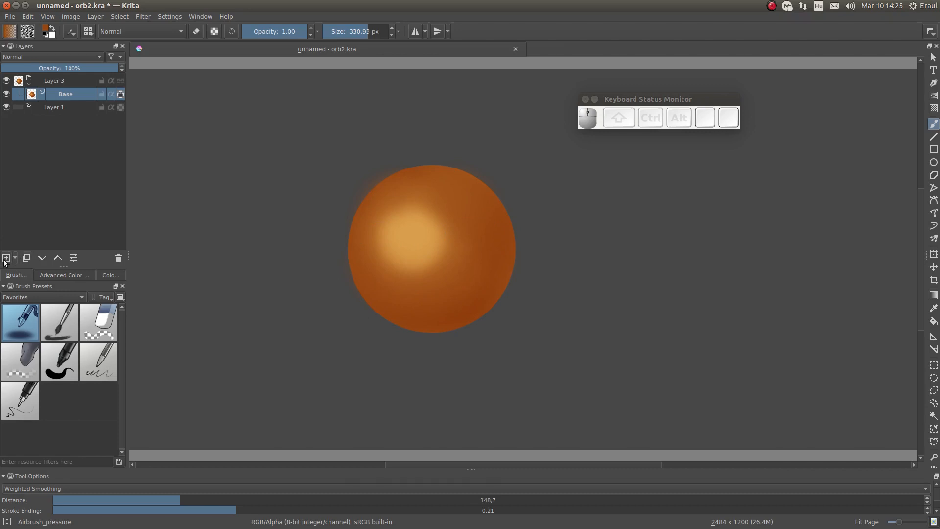
Change the layer's blend mode and pick a bright yellow to make the orb glow
{"action": "left_click", "coordinate": [50, 57]}
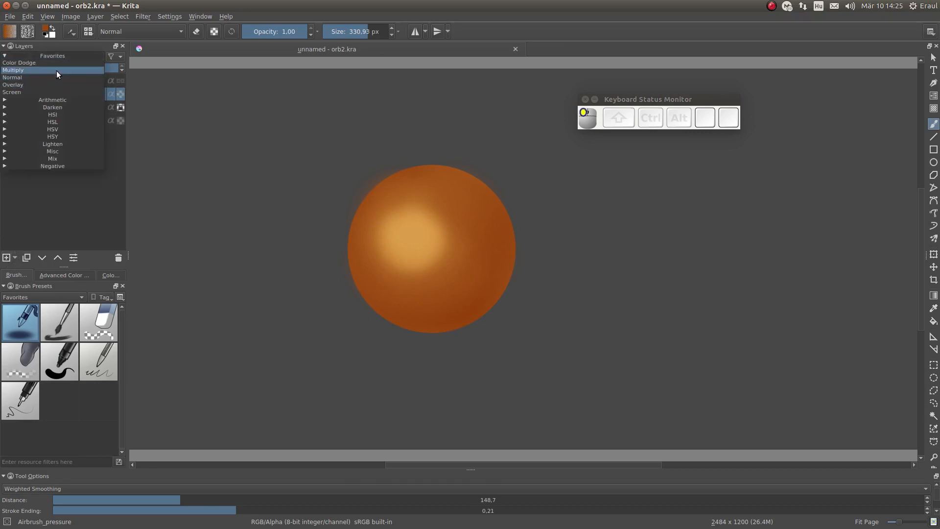
{"action": "left_click", "coordinate": [13, 70]}
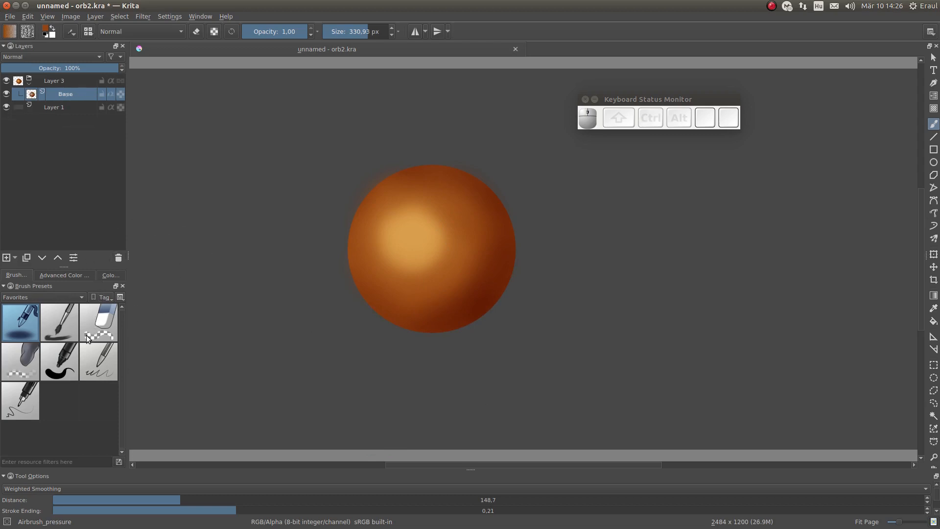
{"action": "mouse_move", "coordinate": [82, 248]}
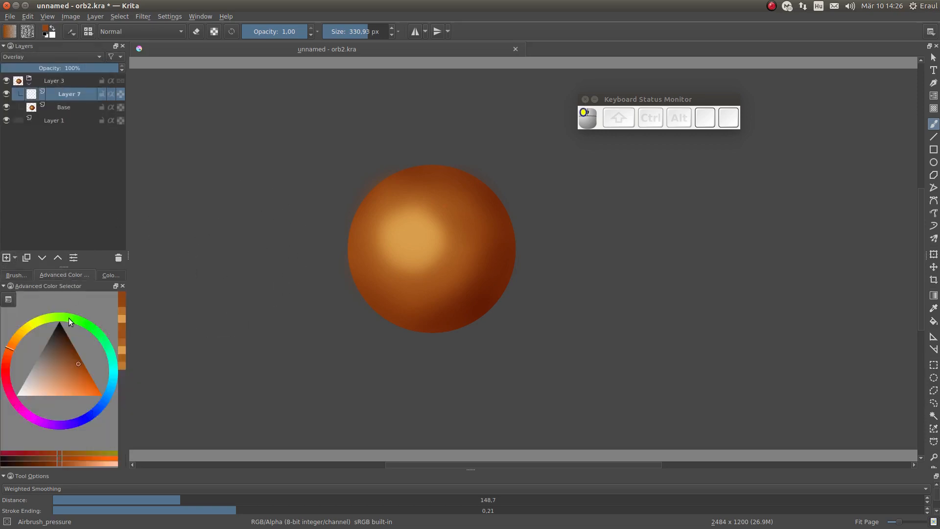
{"action": "left_click", "coordinate": [110, 275]}
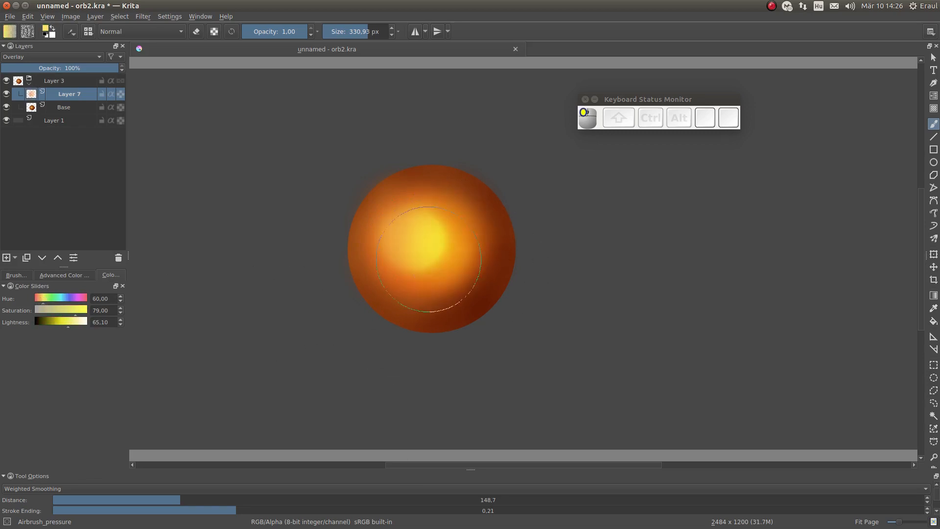
{"action": "key", "text": "ctrl+z"}
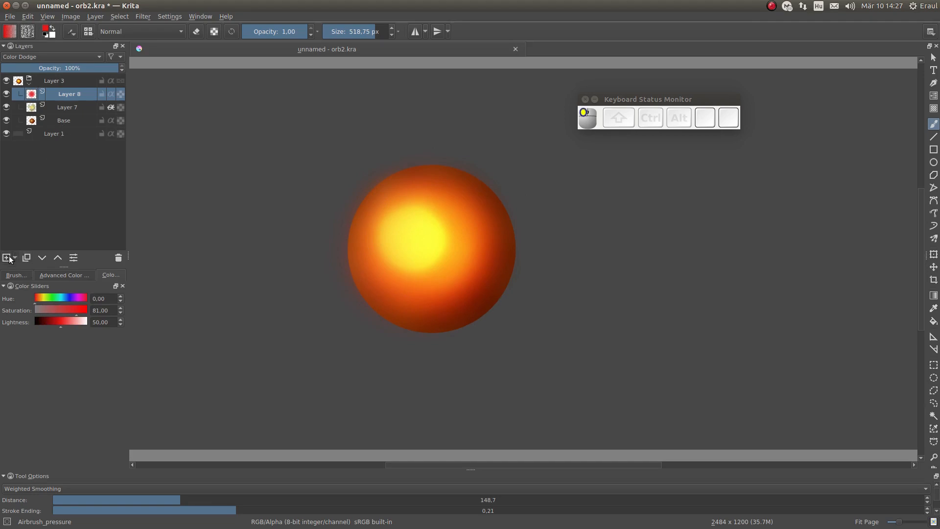
Add a new layer and rename the blend-mode layers Color Dodge and Overlay
{"action": "left_click", "coordinate": [7, 258]}
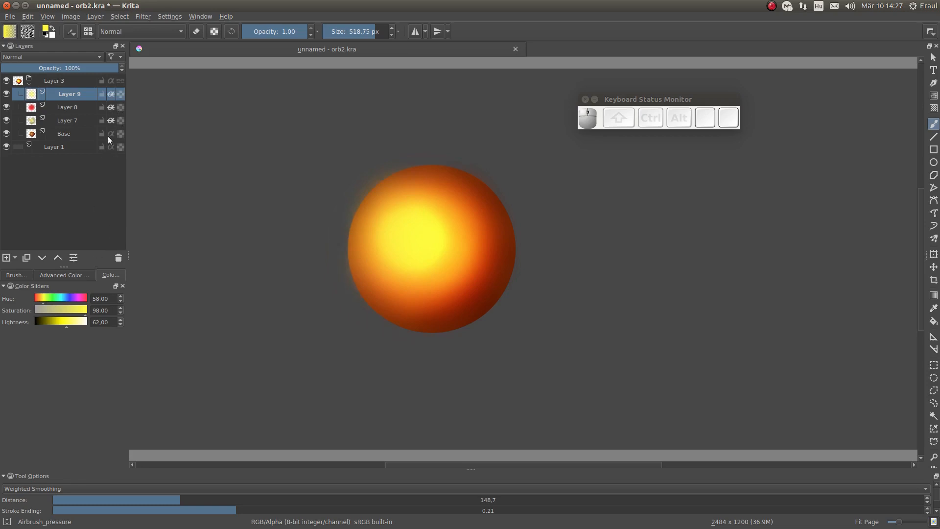
{"action": "left_click", "coordinate": [68, 120]}
{"action": "type", "text": "Overlay"}
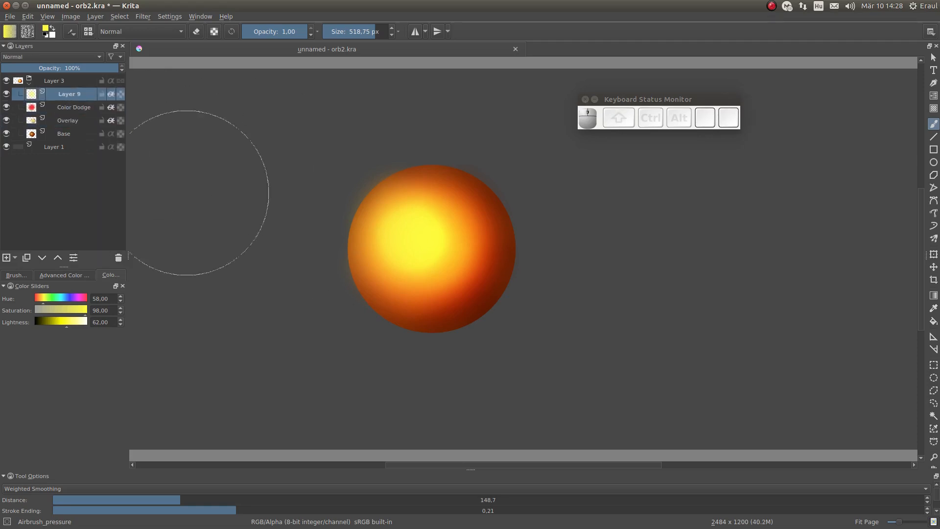
{"action": "double_click", "coordinate": [68, 94]}
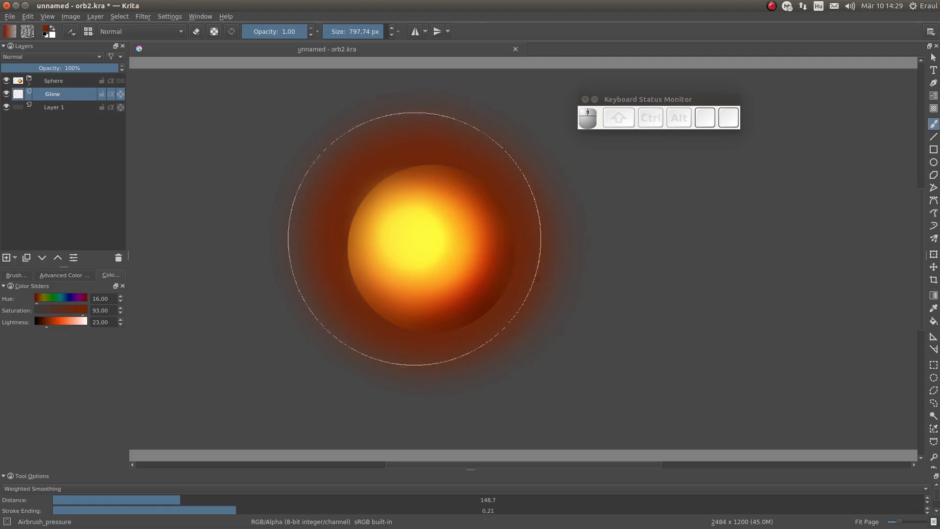
Airbrush a dark orange glow ring around the orb on the Glow layer, undoing a stray stroke
{"action": "left_click_drag", "start_coordinate": [408, 242], "coordinate": [546, 237]}
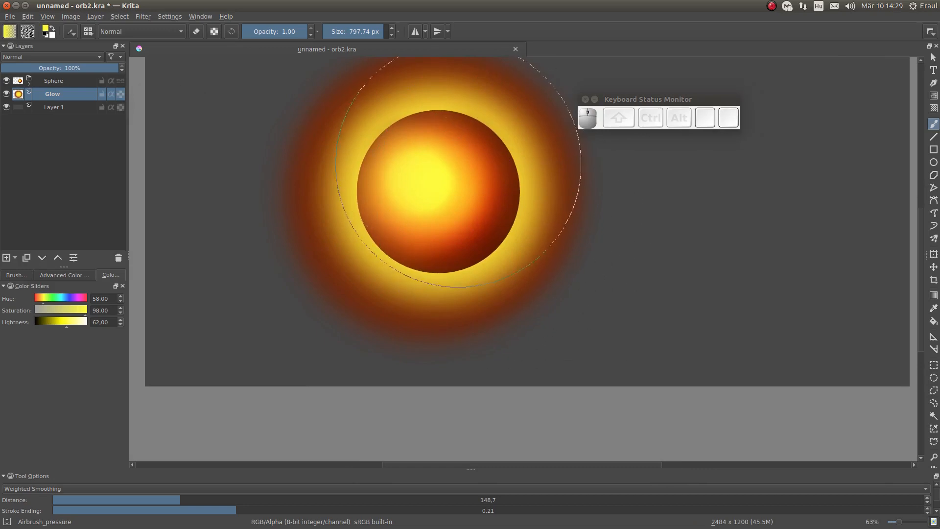
{"action": "key", "text": "ctrl+z"}
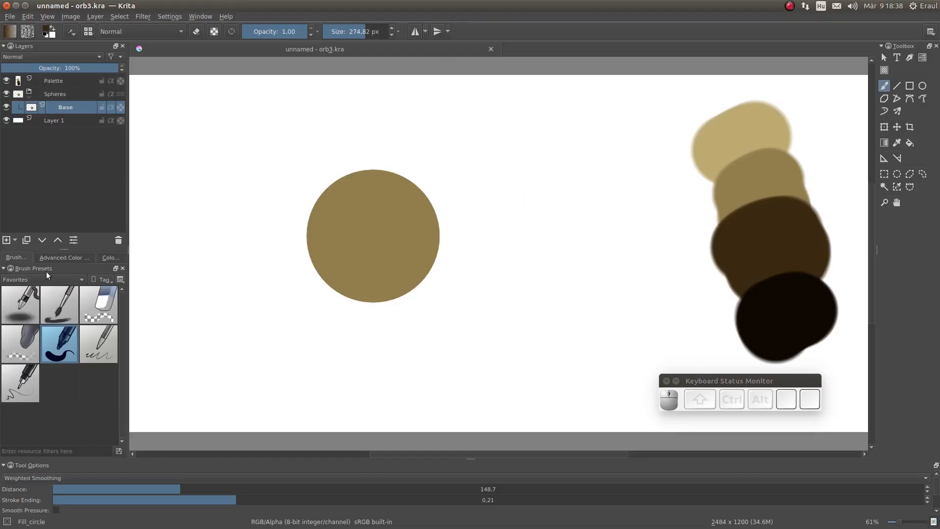
Shade the brown circle with the Airbrush_pressure preset on Shading, then add a layer above
{"action": "left_click", "coordinate": [19, 303]}
{"action": "type", "text": "Shading"}
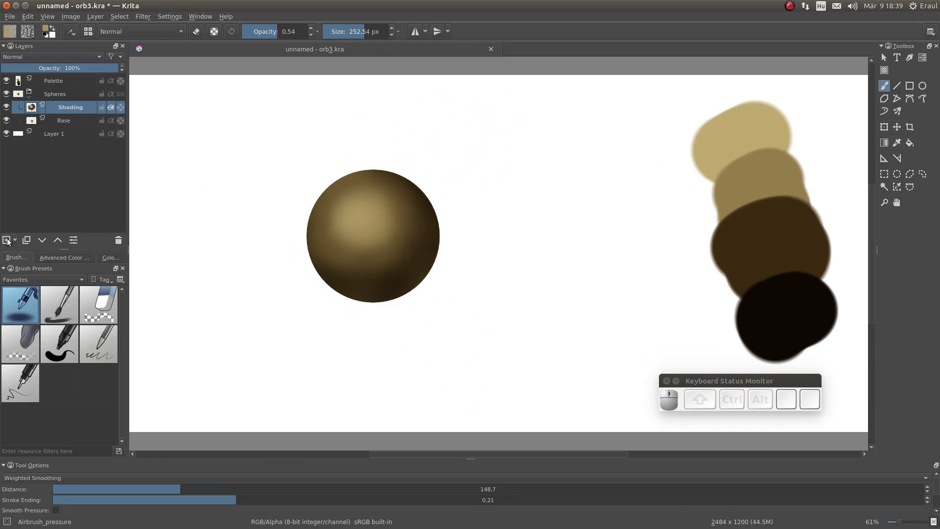
{"action": "left_click", "coordinate": [7, 240]}
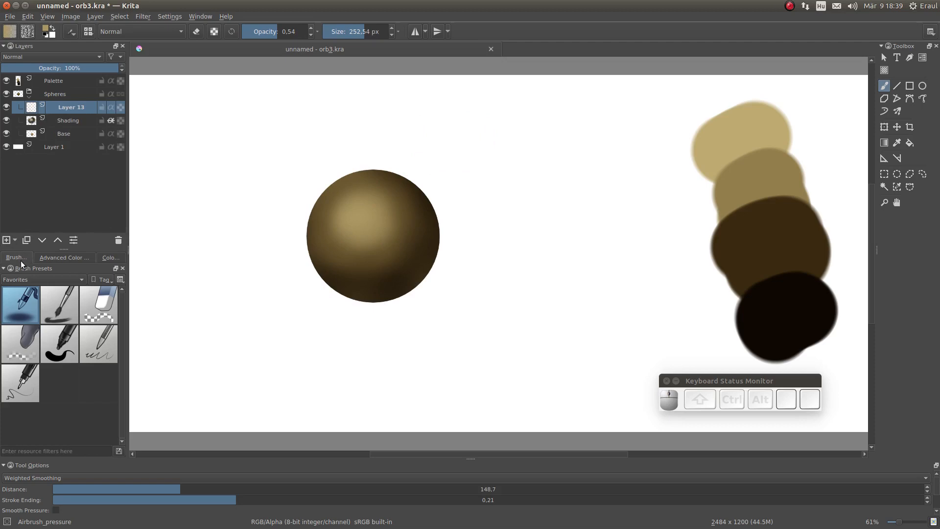
Paint two near-white highlight spots on the Specular layer and add a layer for the dark reflection
{"action": "key", "text": "ctrl"}
{"action": "type", "text": "Specular"}
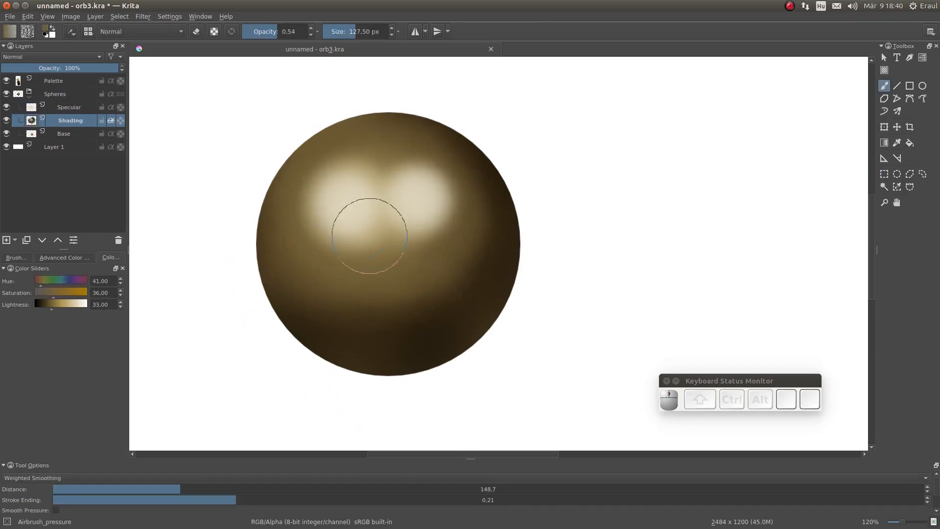
{"action": "left_click", "coordinate": [70, 107]}
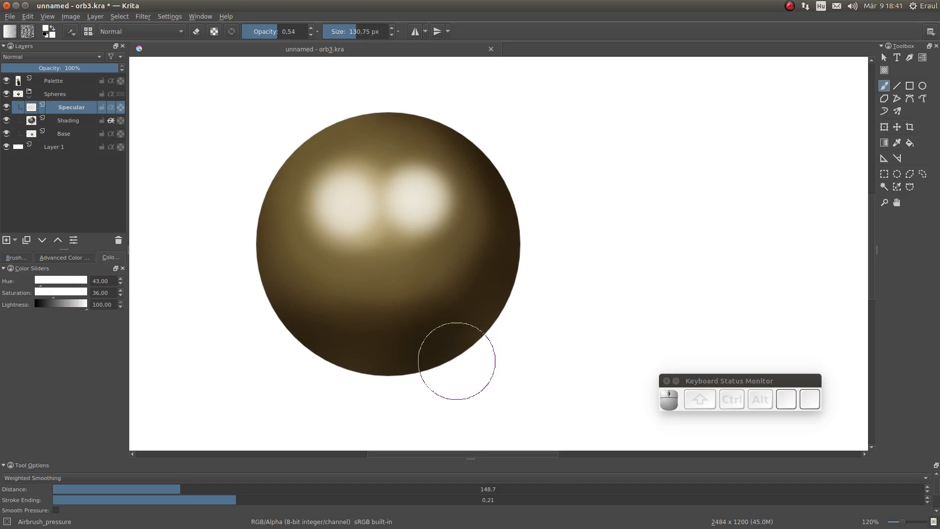
{"action": "left_click", "coordinate": [5, 240]}
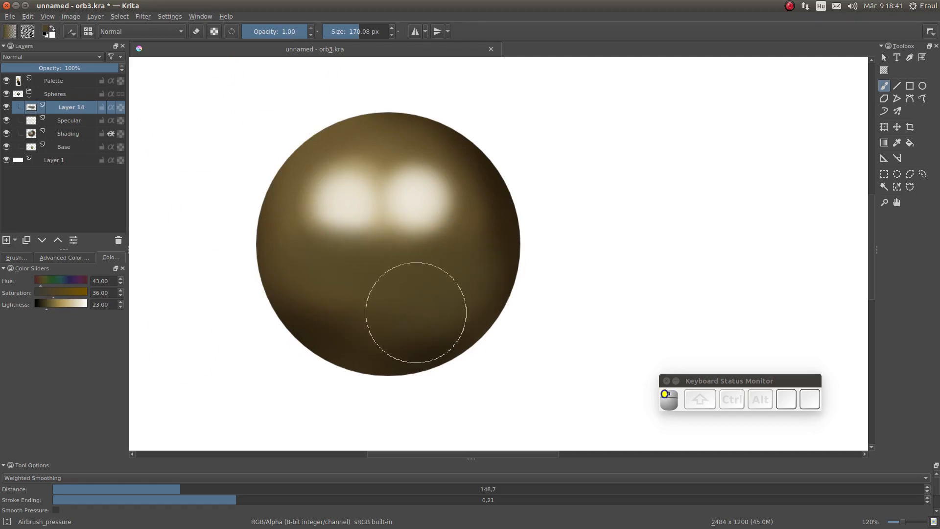
Airbrush black reflection spots across the lower sphere on Layer 14 and soften its opacity
{"action": "key", "text": "ctrl+z"}
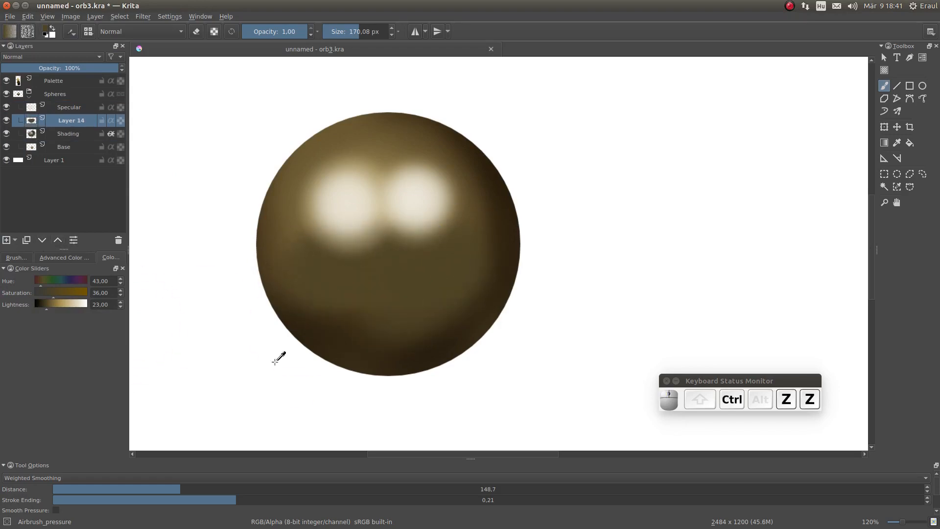
{"action": "left_click", "coordinate": [441, 285]}
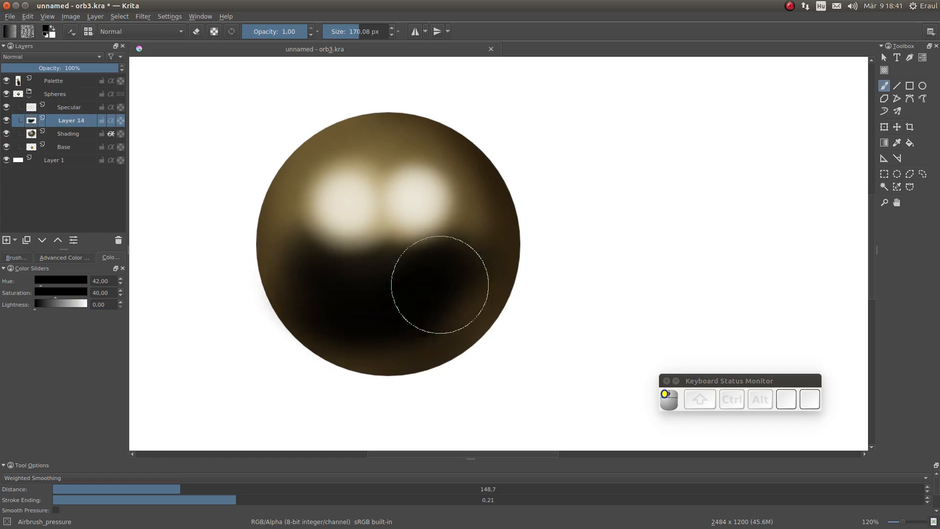
{"action": "left_click", "coordinate": [55, 80]}
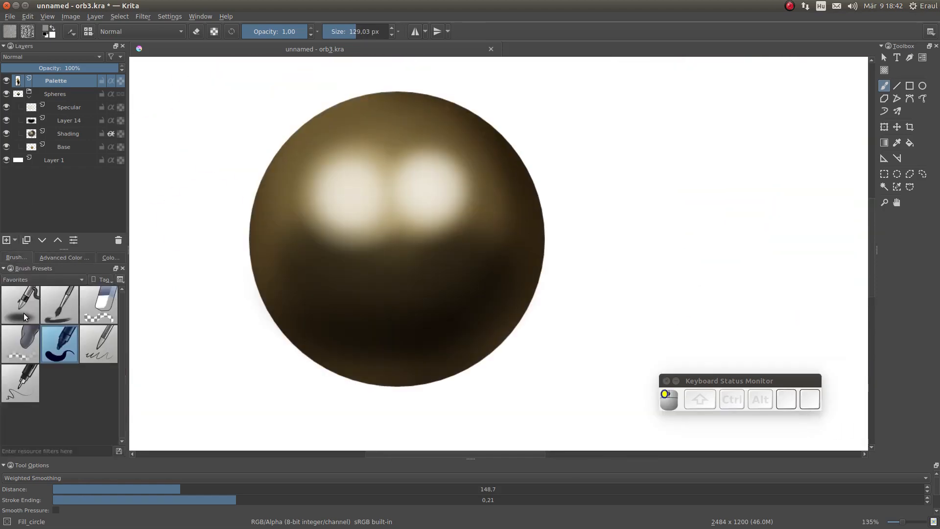
{"action": "left_click", "coordinate": [19, 304]}
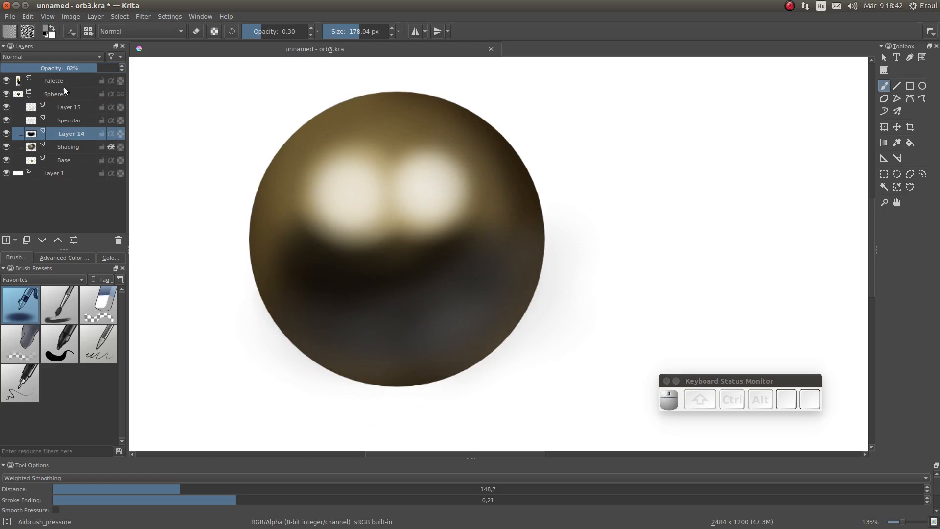
{"action": "left_click", "coordinate": [68, 107]}
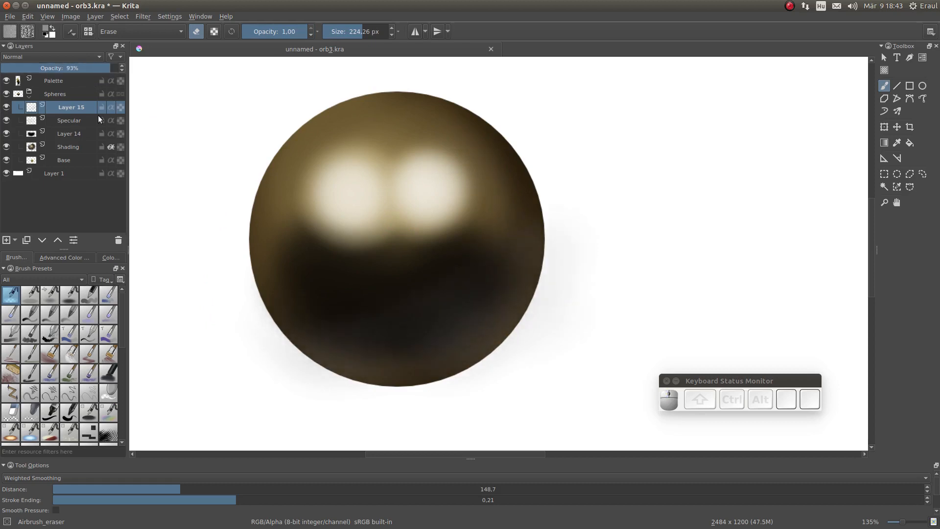
Perspective-warp the Specular highlights with the Transform tool so they wrap the sphere's curve
{"action": "left_click", "coordinate": [71, 120]}
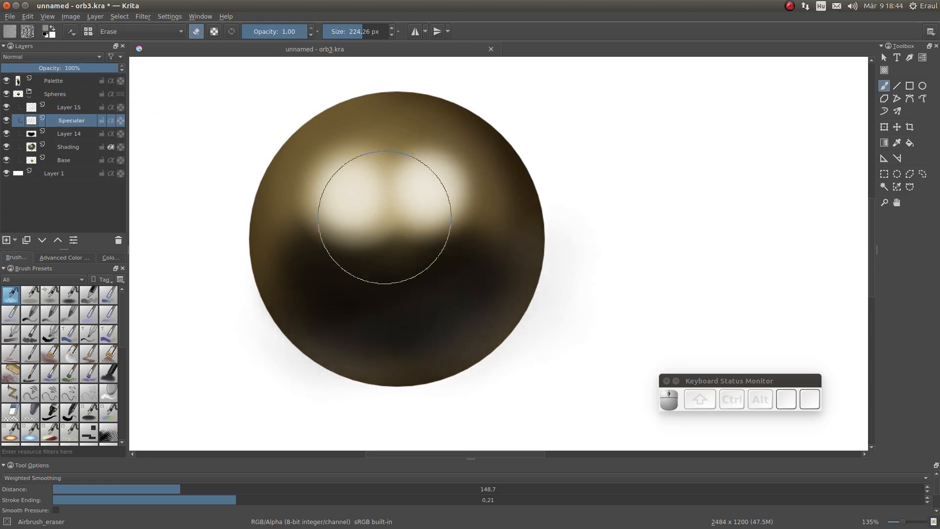
{"action": "left_click", "coordinate": [884, 126]}
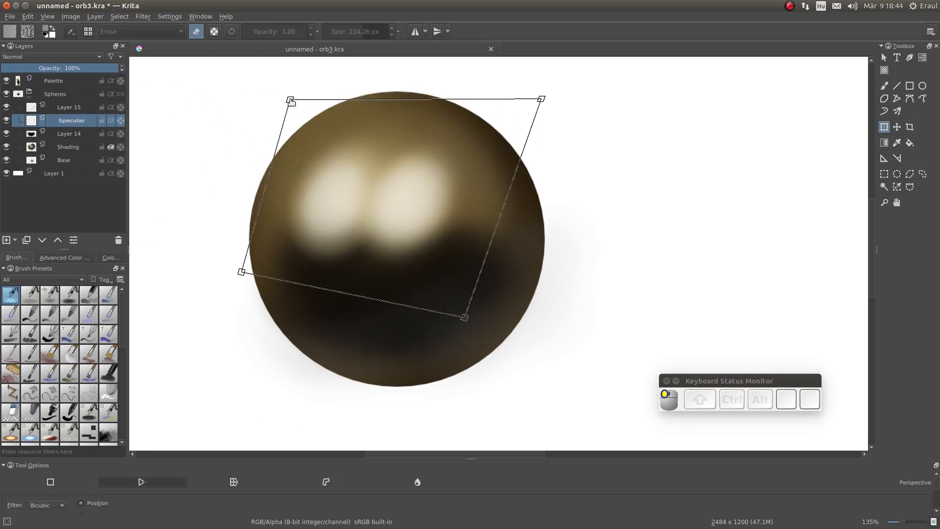
{"action": "left_click_drag", "start_coordinate": [543, 99], "coordinate": [575, 60]}
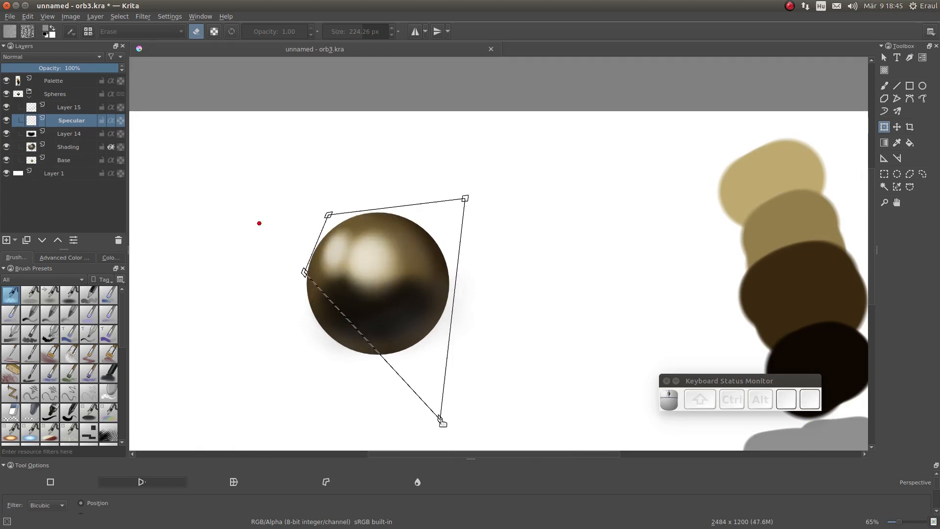
{"action": "left_click_drag", "start_coordinate": [440, 421], "coordinate": [439, 394]}
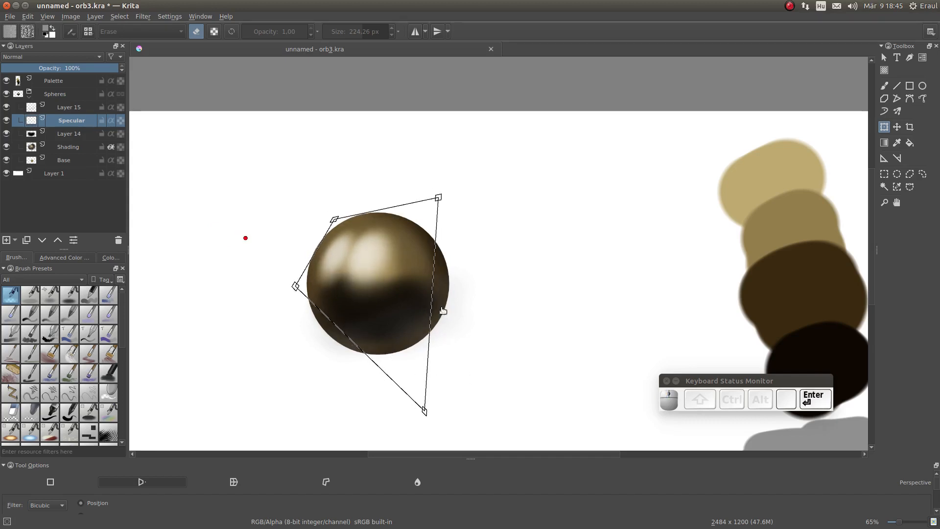
{"action": "key", "text": "ctrl+s"}
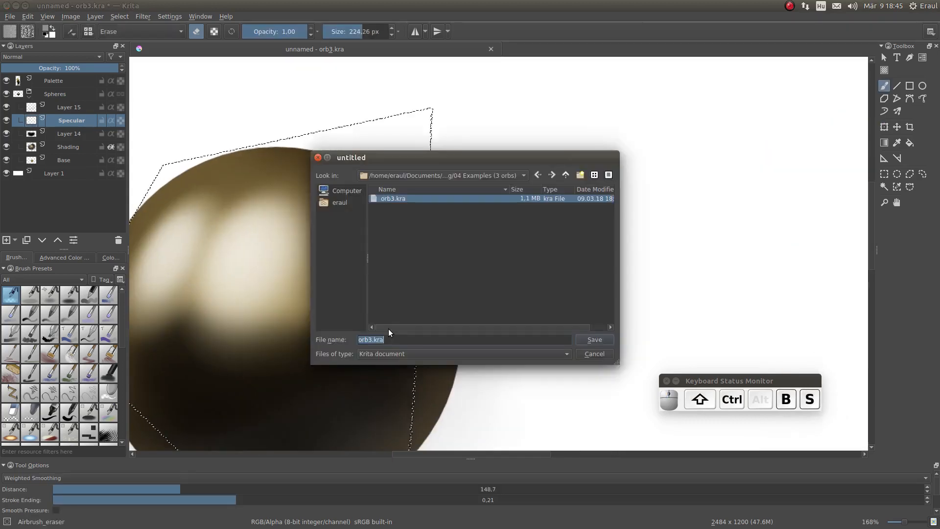
Add a new paint layer above Specular and rename it Reflection
{"action": "left_click", "coordinate": [593, 340]}
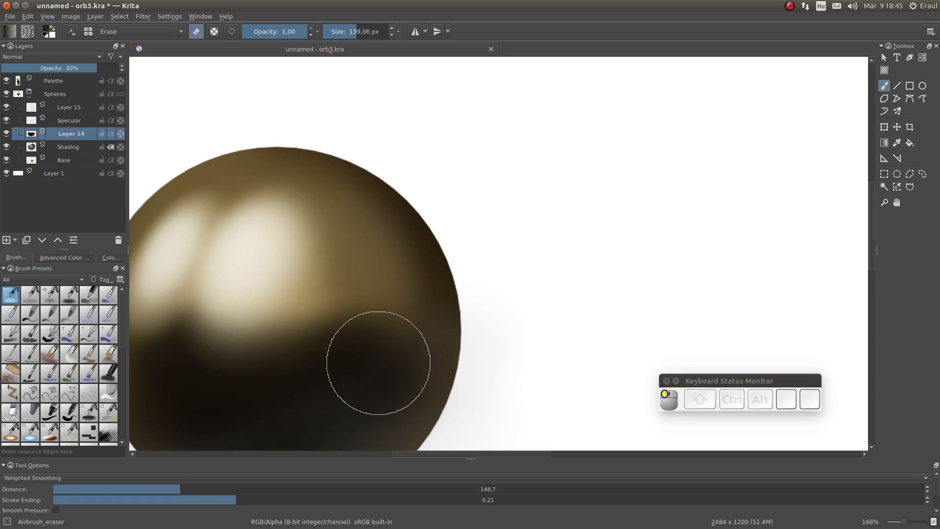
{"action": "left_click", "coordinate": [63, 258]}
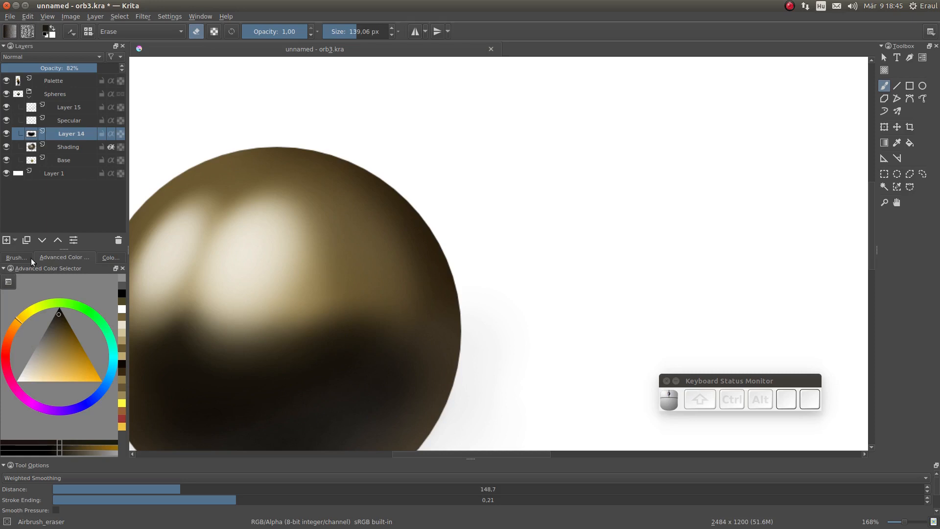
{"action": "left_click", "coordinate": [15, 258]}
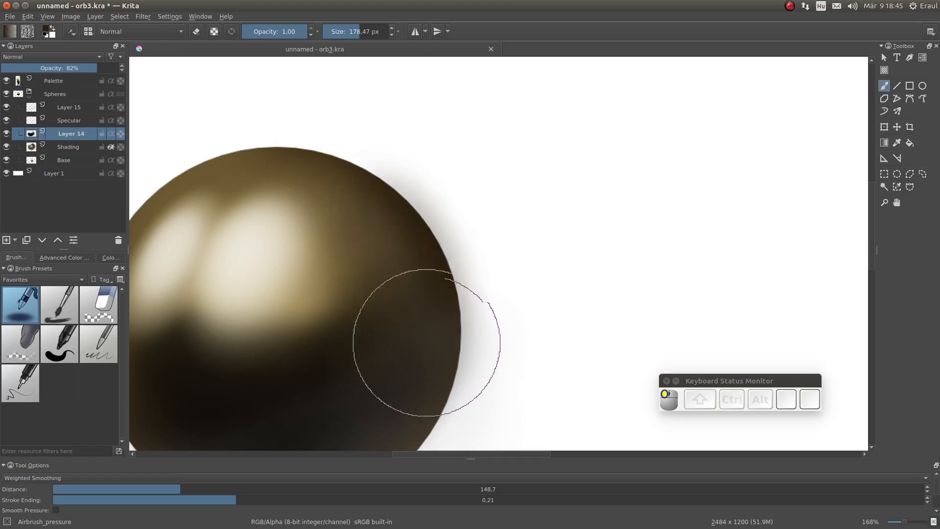
{"action": "left_click", "coordinate": [71, 107]}
{"action": "type", "text": "Reflection"}
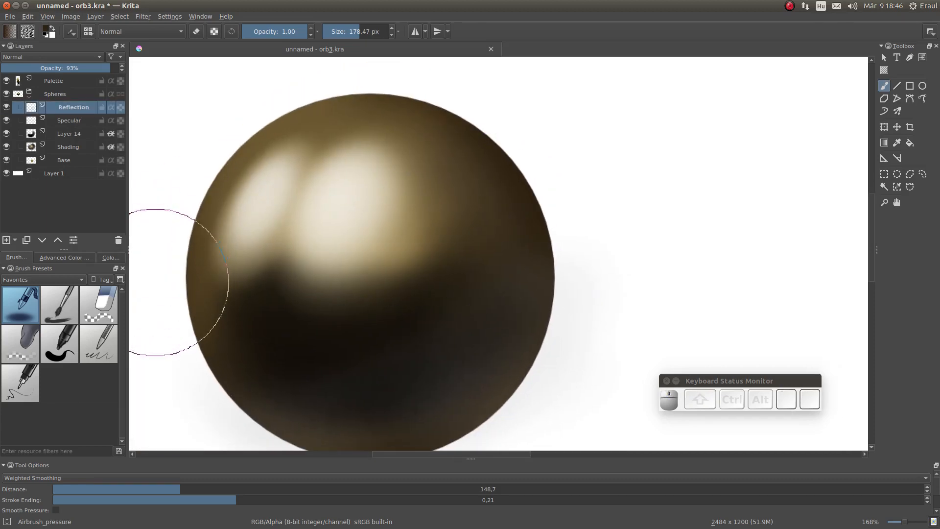
Create a Reflection2 layer and paint a pale blue sky and gray ground across the sphere
{"action": "left_click", "coordinate": [63, 258]}
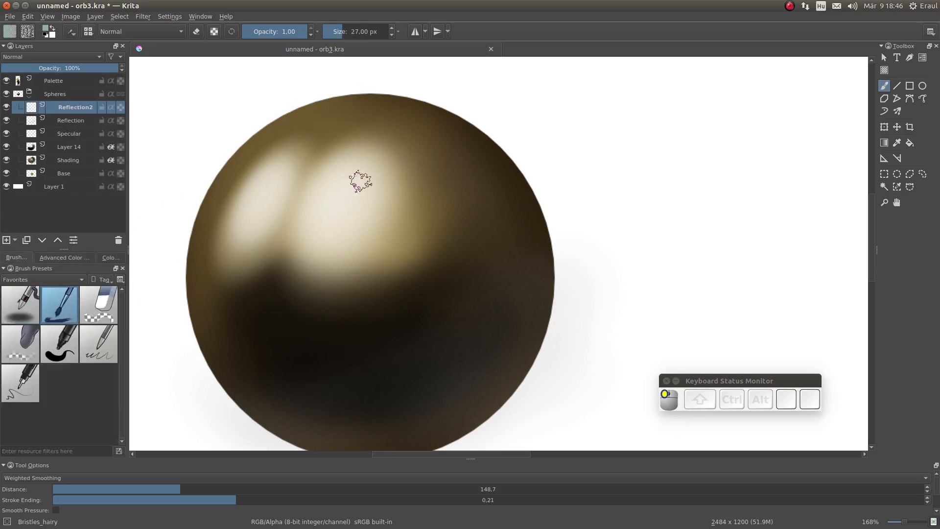
{"action": "left_click_drag", "start_coordinate": [359, 183], "coordinate": [219, 292]}
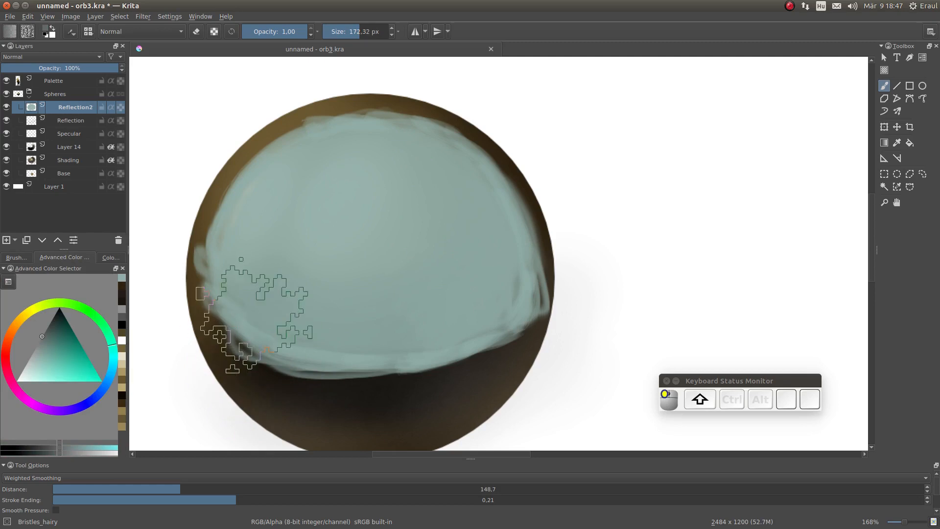
{"action": "key", "text": "ctrl+z"}
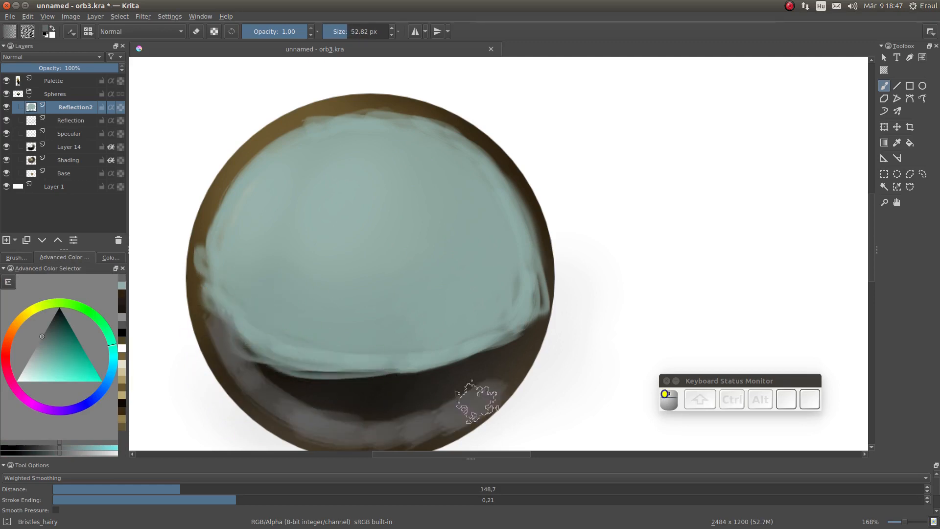
{"action": "left_click_drag", "start_coordinate": [474, 399], "coordinate": [288, 384]}
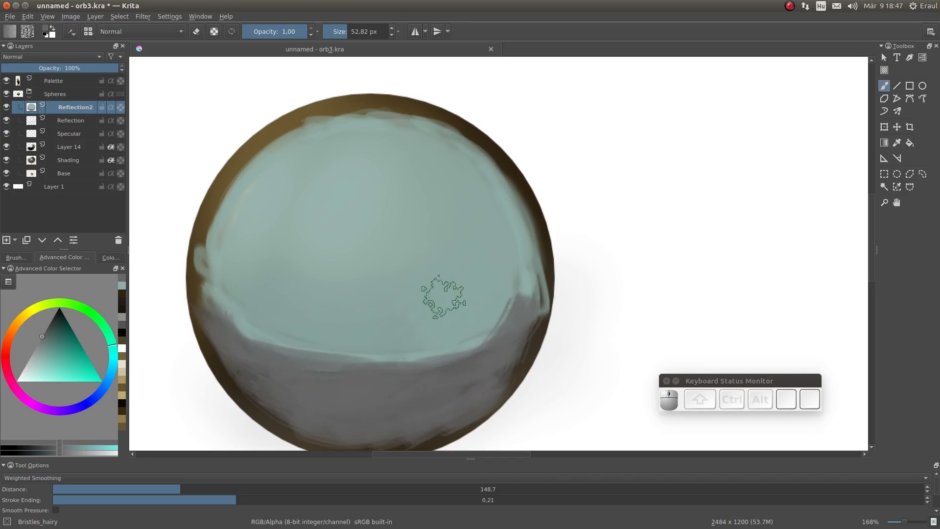
Paint two green trees, one on the left and one on the right of the sphere
{"action": "left_click", "coordinate": [54, 343]}
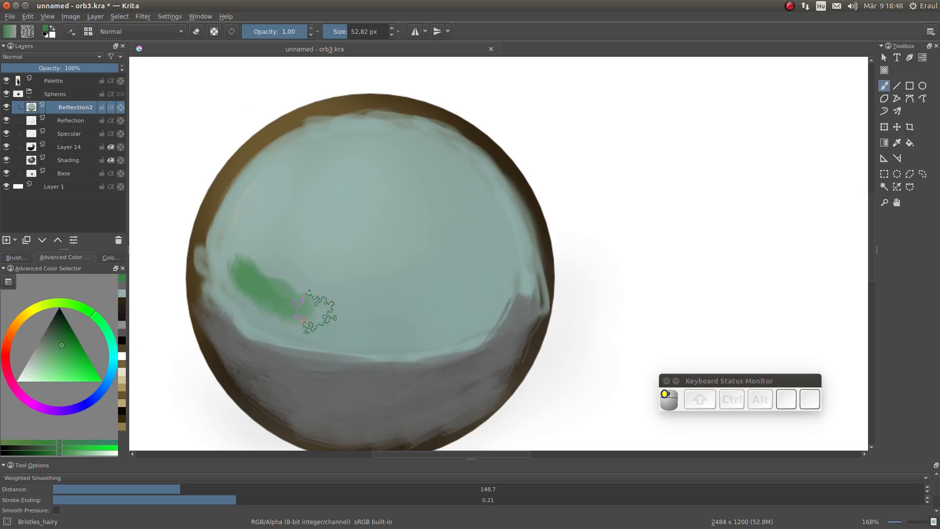
{"action": "left_click_drag", "start_coordinate": [312, 312], "coordinate": [399, 315]}
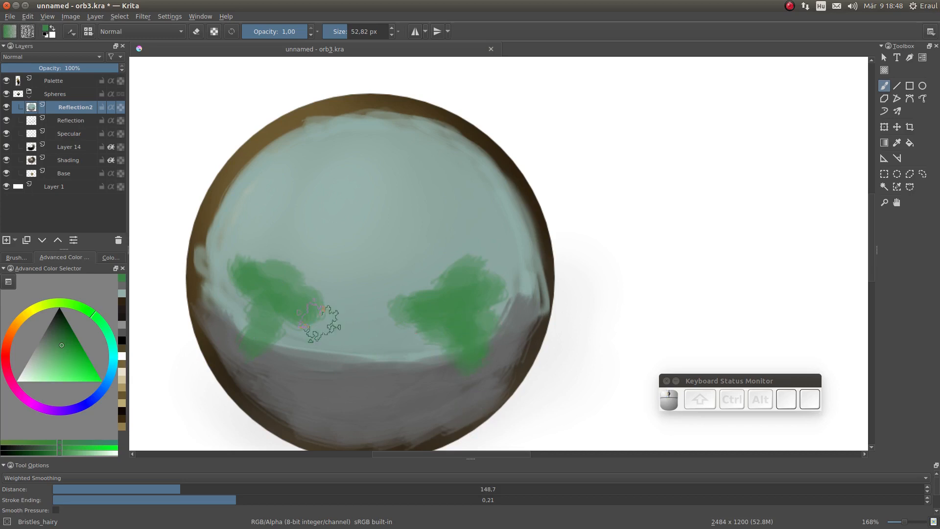
{"action": "left_click_drag", "start_coordinate": [318, 321], "coordinate": [468, 328]}
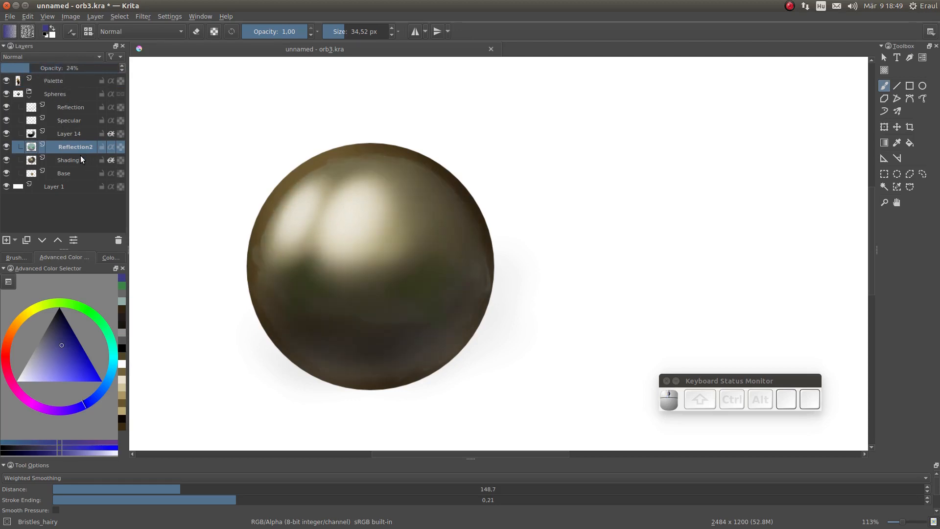
Add a new Blend layer above the reflection layers from Layer 14
{"action": "left_click", "coordinate": [69, 133]}
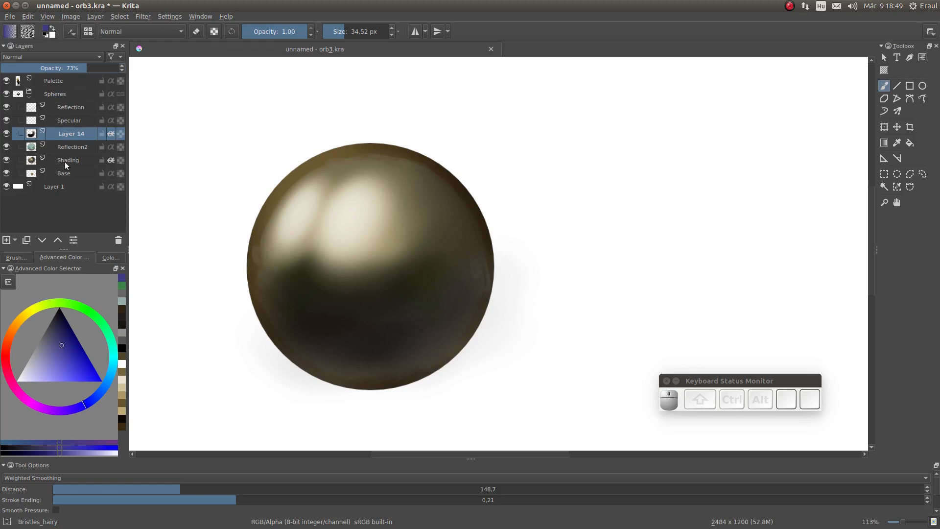
{"action": "left_click", "coordinate": [75, 147]}
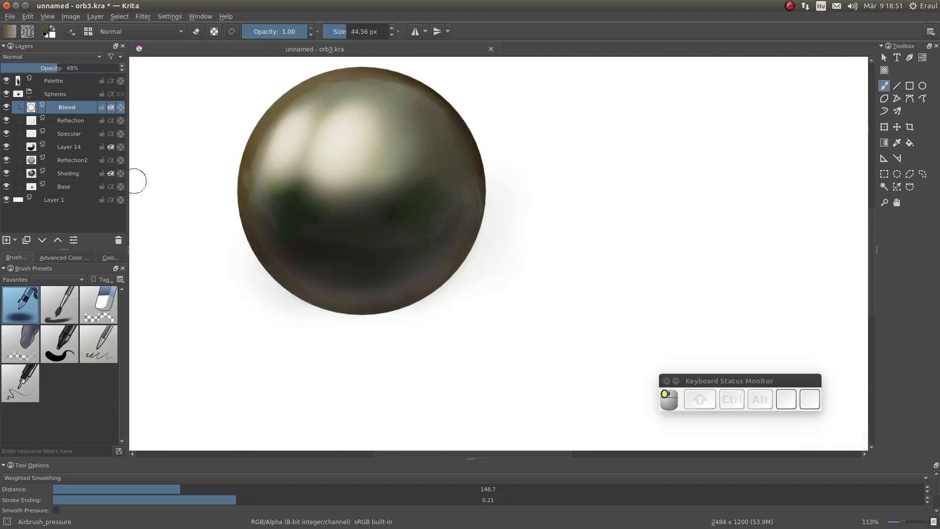
Delete the Blend layer from the sphere's layer group
{"action": "left_click", "coordinate": [74, 159]}
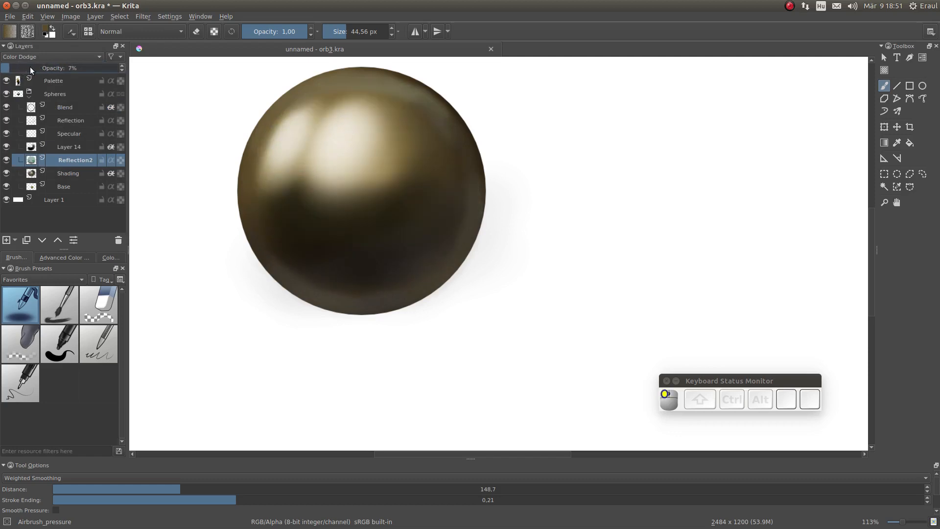
{"action": "left_click", "coordinate": [52, 56]}
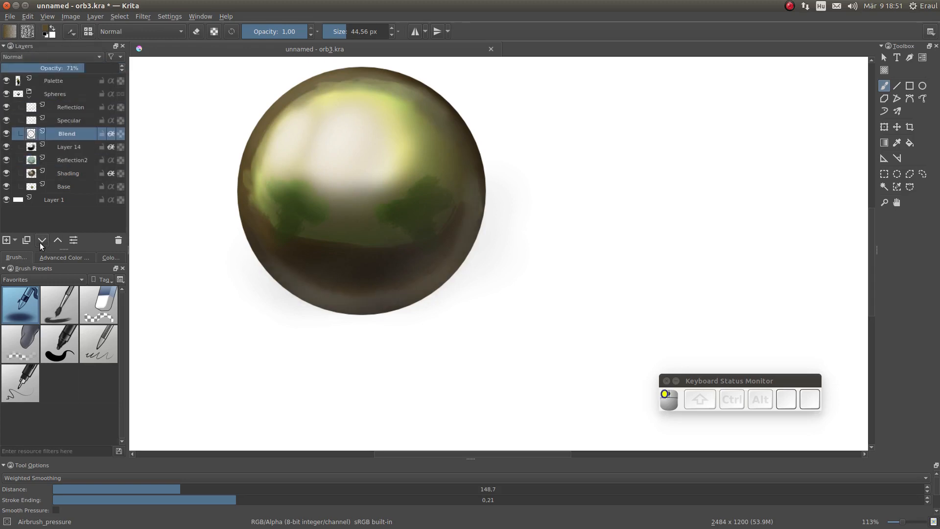
{"action": "left_click", "coordinate": [50, 57]}
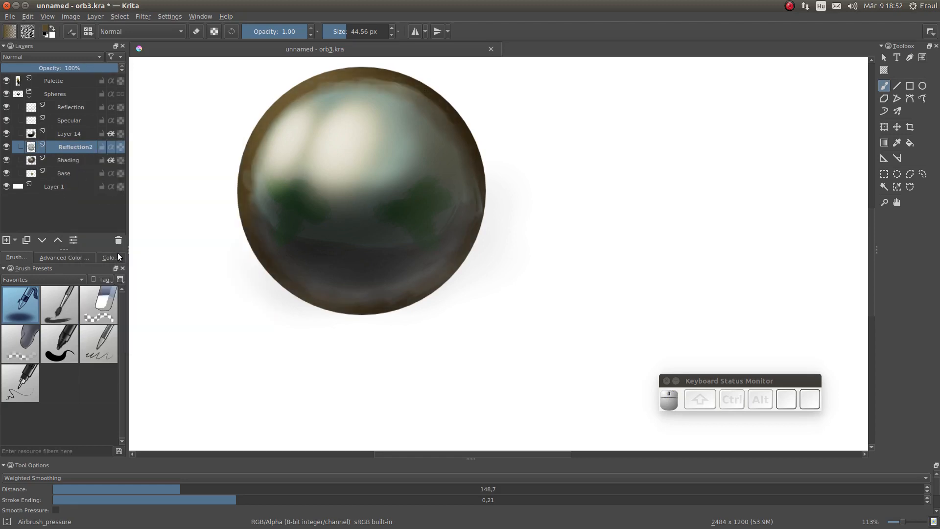
Set Reflection2 to a Lighten-group blend mode and tint the sphere teal
{"action": "left_click", "coordinate": [51, 56]}
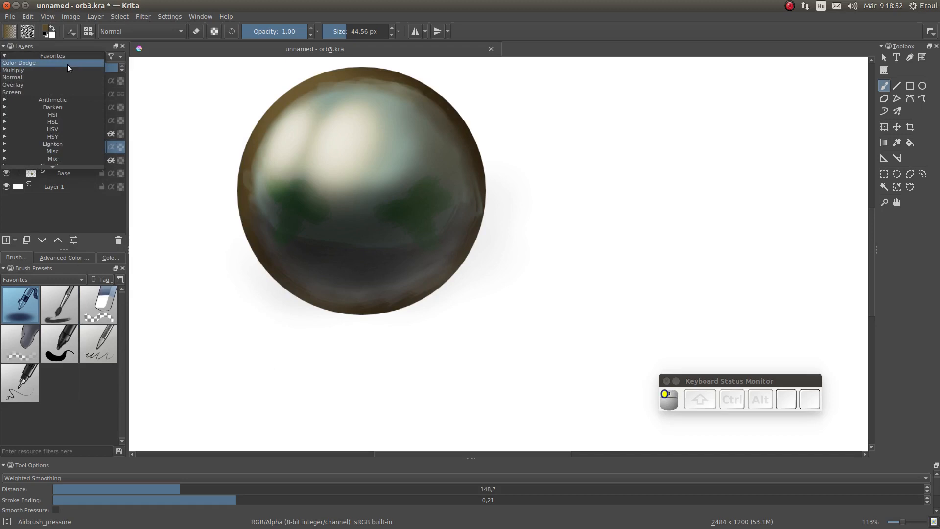
{"action": "left_click", "coordinate": [19, 63]}
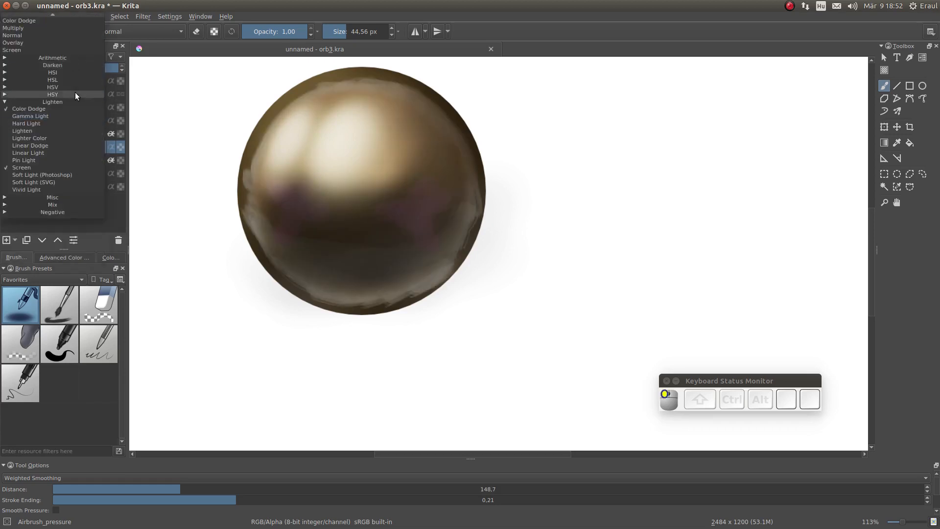
{"action": "left_click", "coordinate": [34, 183]}
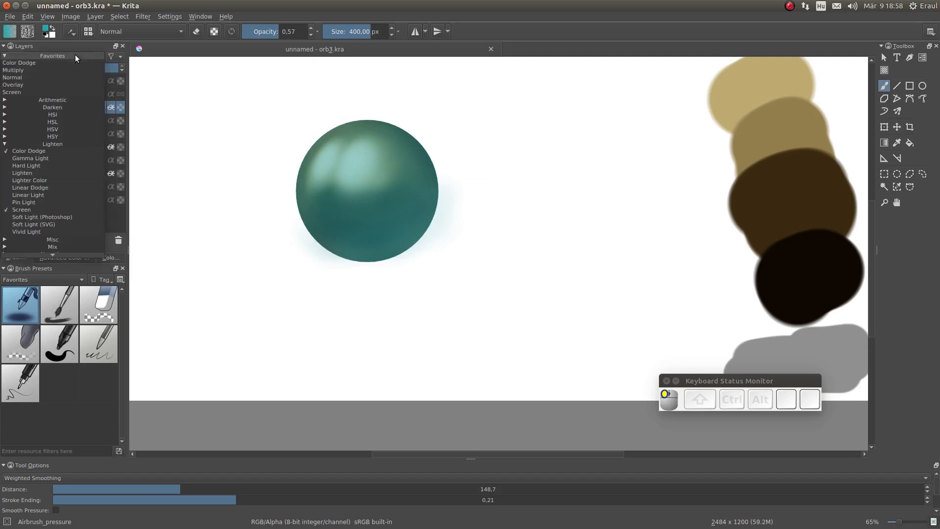
Try Color Dodge on the top colour layer, then switch it to Overlay
{"action": "left_click", "coordinate": [28, 150]}
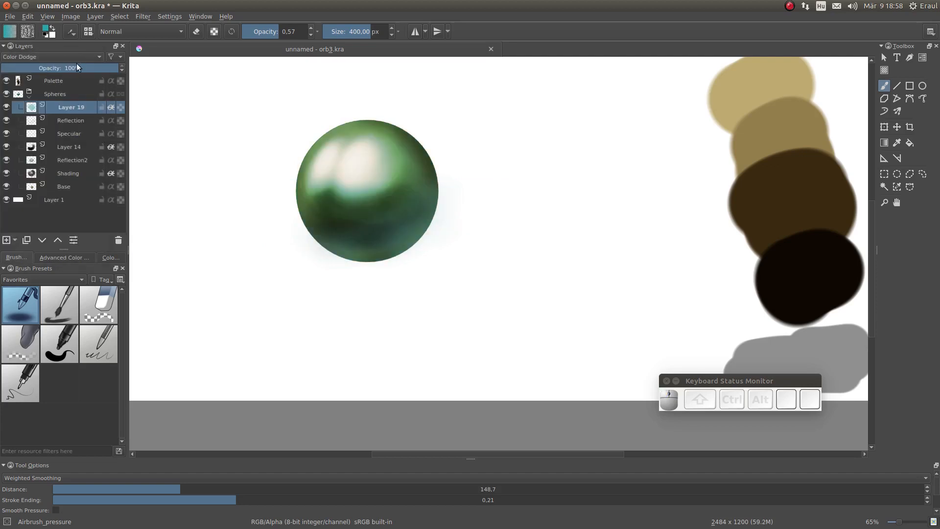
{"action": "left_click", "coordinate": [51, 56]}
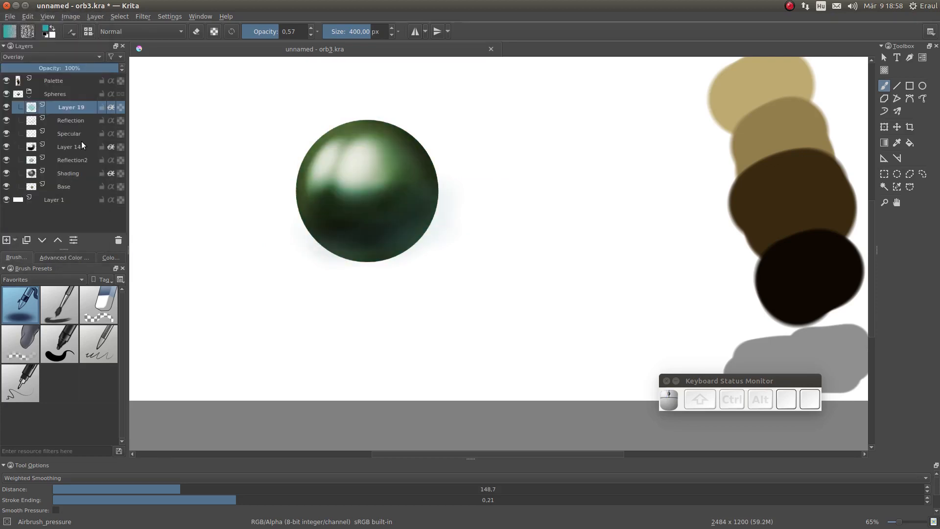
{"action": "left_click", "coordinate": [51, 57]}
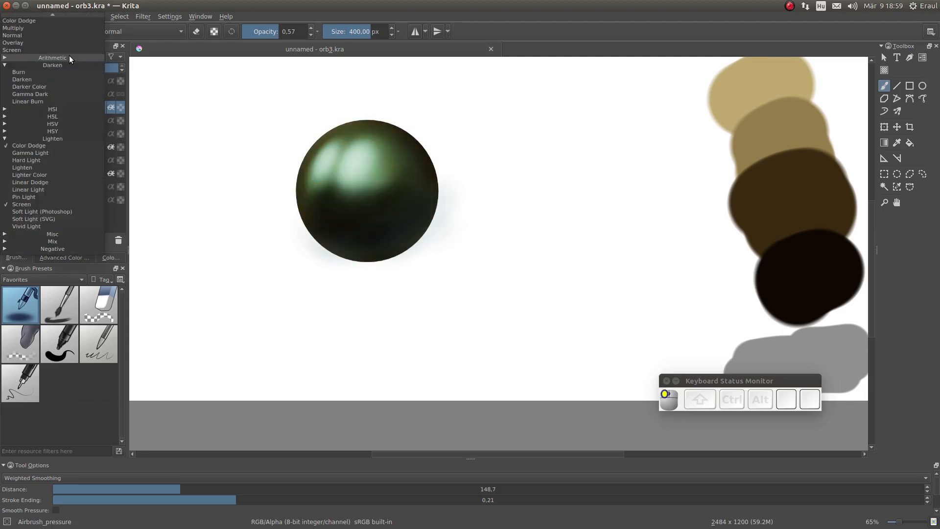
Compare Darken-group modes and return the colour layer to Overlay for a dark metallic green
{"action": "left_click", "coordinate": [22, 80]}
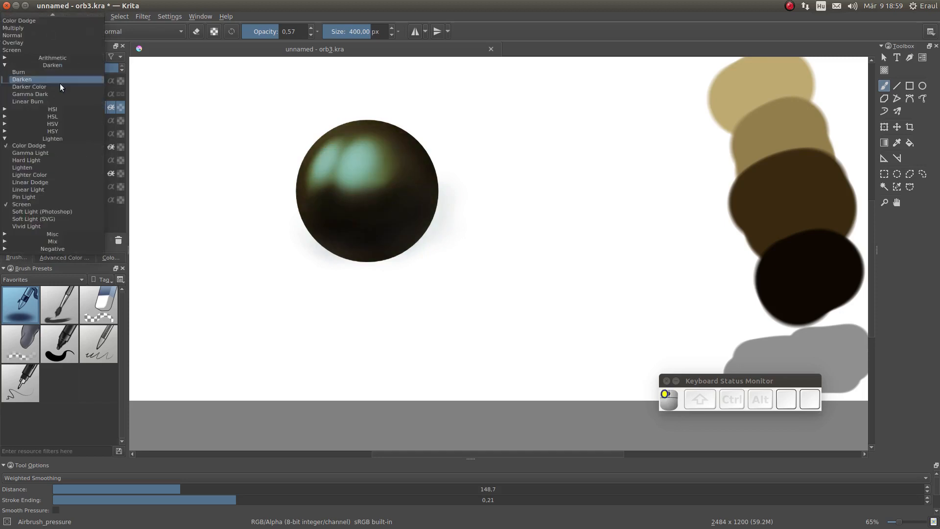
{"action": "left_click", "coordinate": [29, 94]}
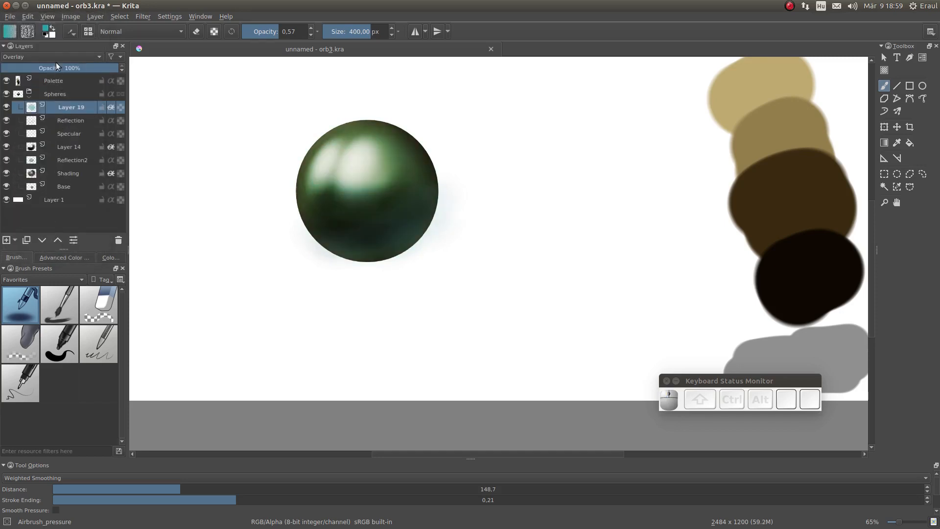
{"action": "left_click", "coordinate": [51, 56]}
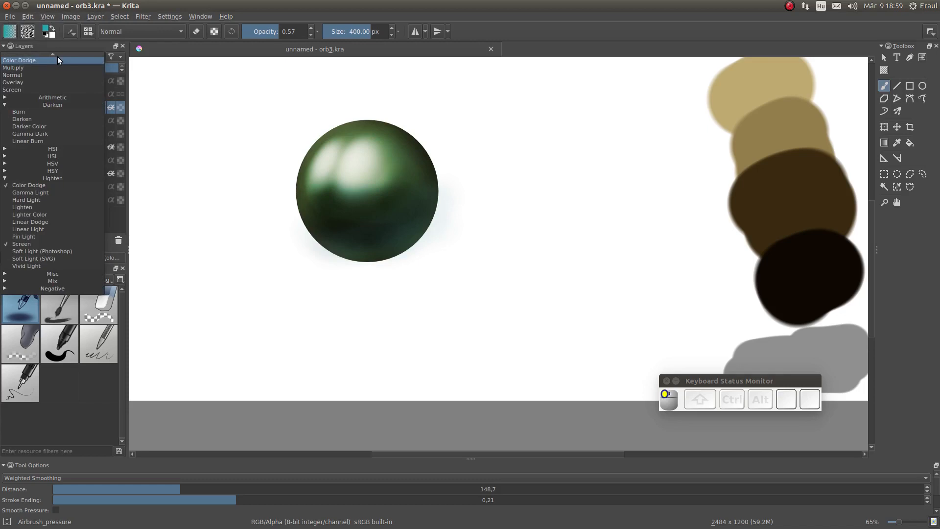